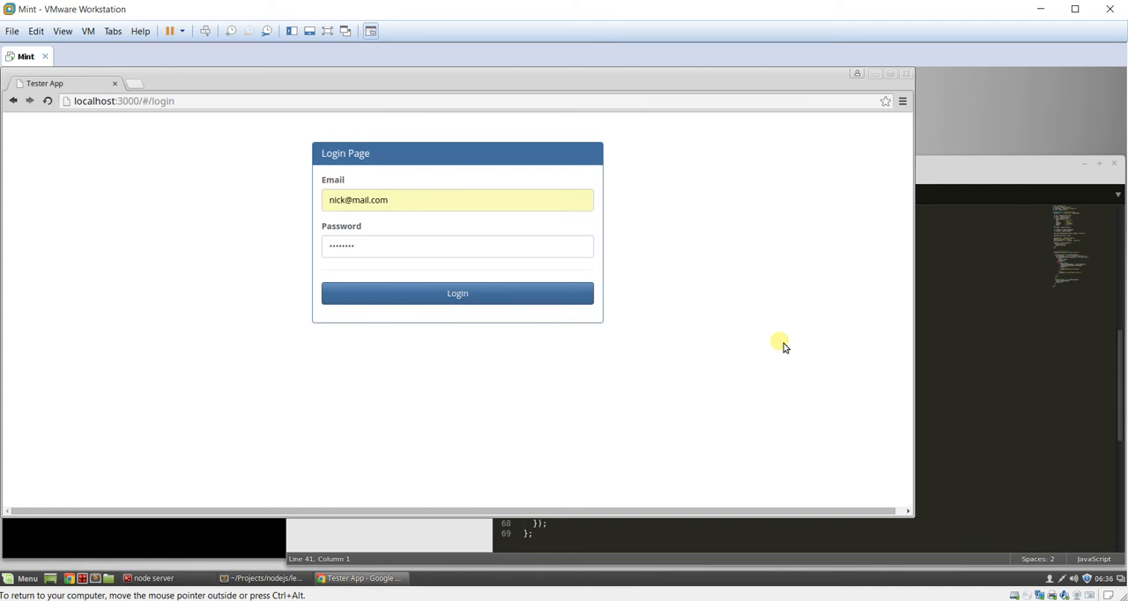
{"action": "mouse_move", "coordinate": [943, 172]}
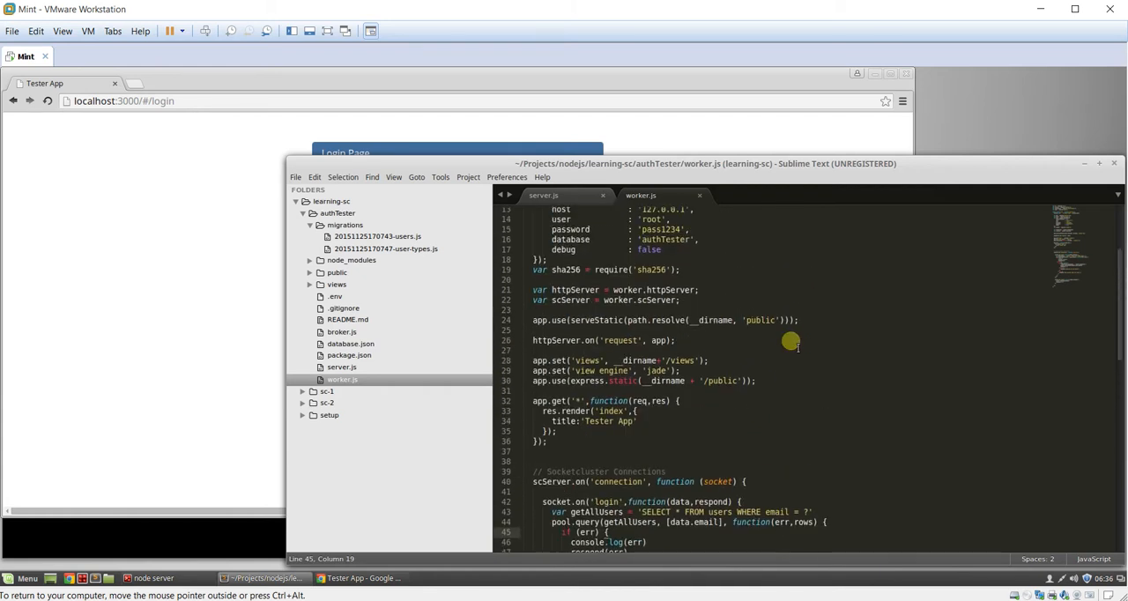
Step: Reload the login page blank and enter the email 'nick' so autofill completes the credentials
{"action": "scroll", "scroll_direction": "down", "scroll_amount": 3}
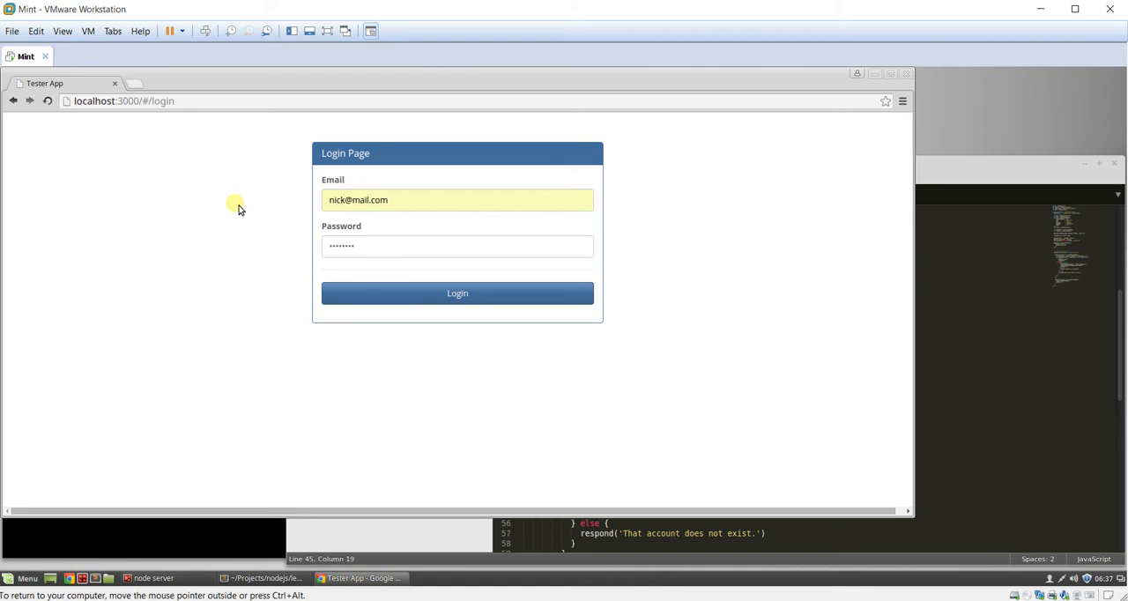
{"action": "double_click", "coordinate": [156, 101]}
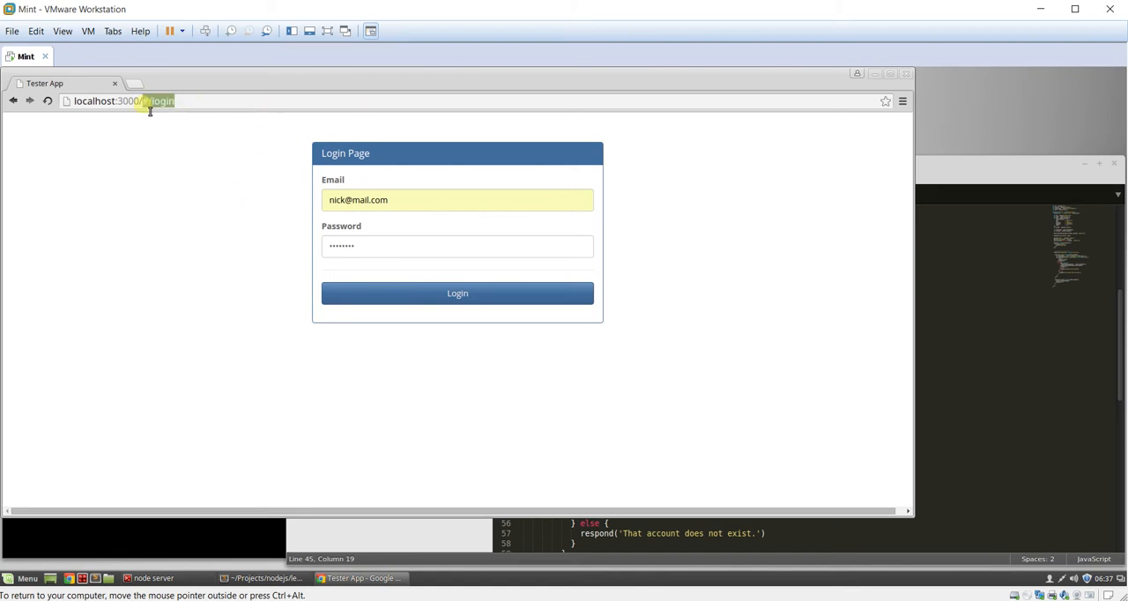
{"action": "left_click", "coordinate": [123, 100]}
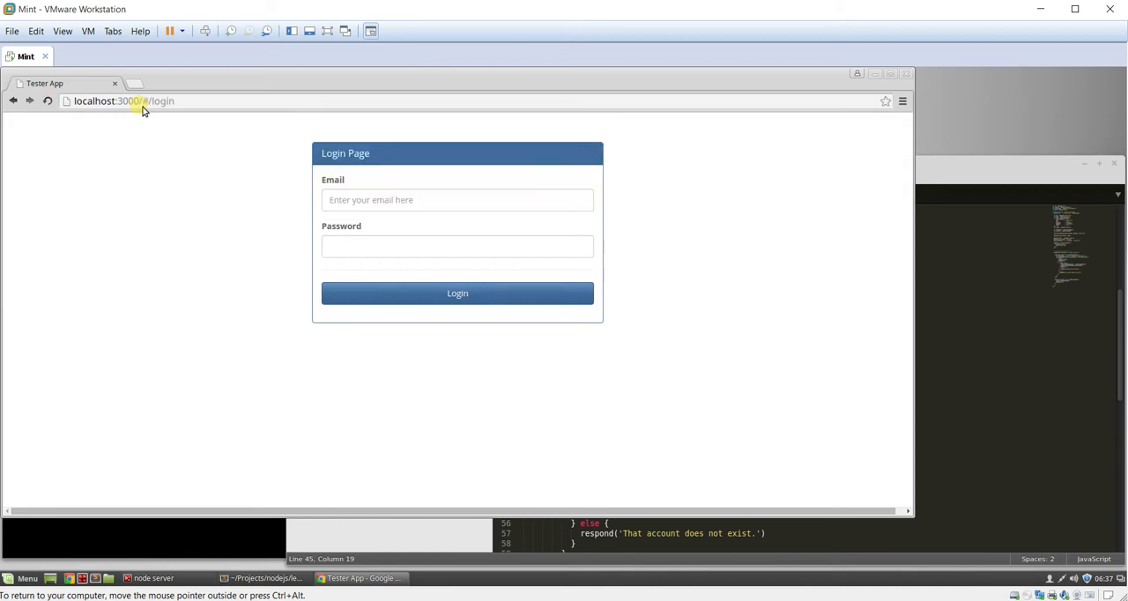
{"action": "left_click", "coordinate": [458, 199]}
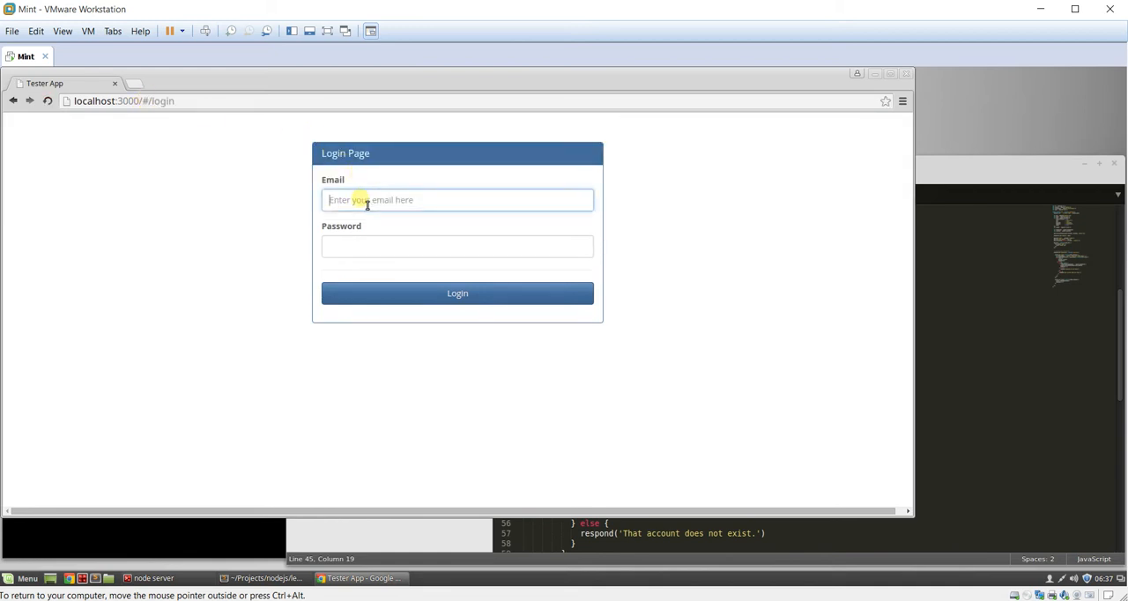
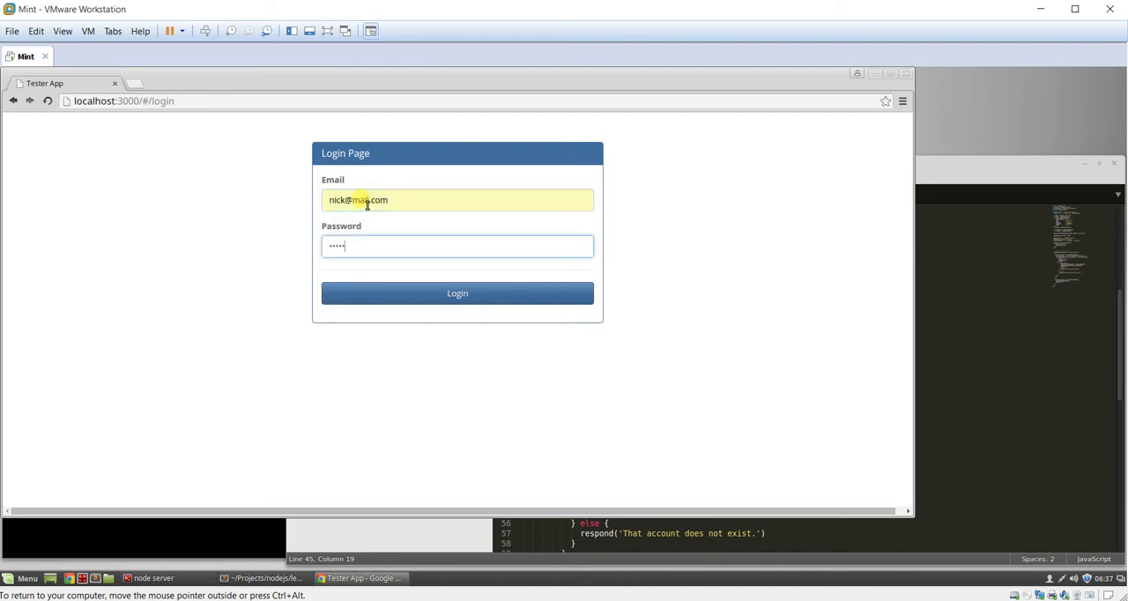
Step: Log in, visit the About and Home pages, then return to the #/login route
{"action": "left_click", "coordinate": [458, 293]}
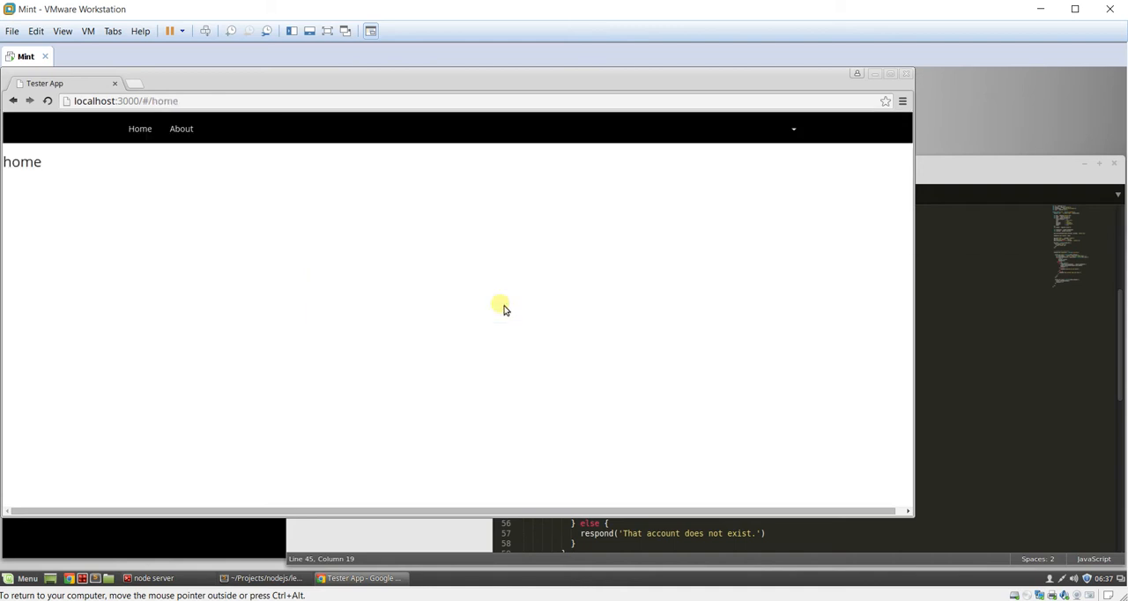
{"action": "mouse_move", "coordinate": [139, 128]}
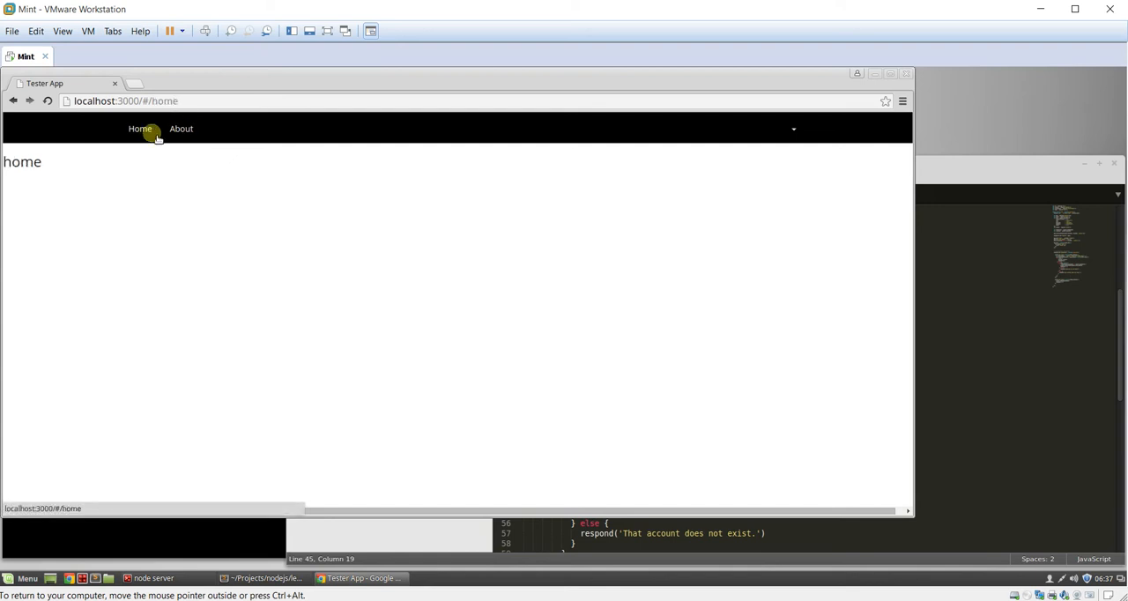
{"action": "left_click", "coordinate": [180, 128]}
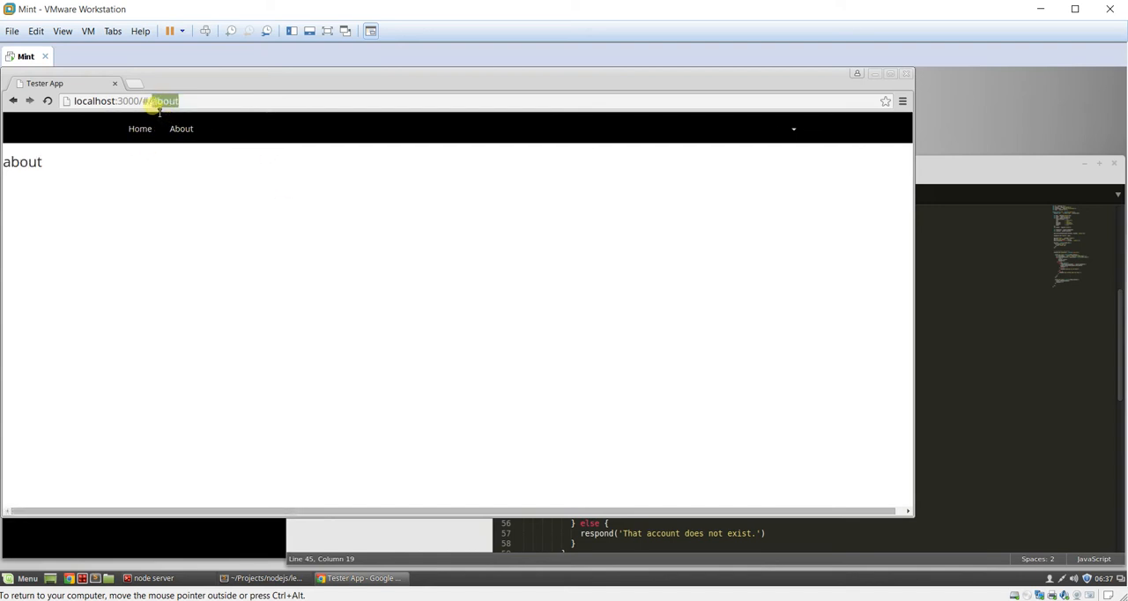
{"action": "left_click", "coordinate": [139, 128]}
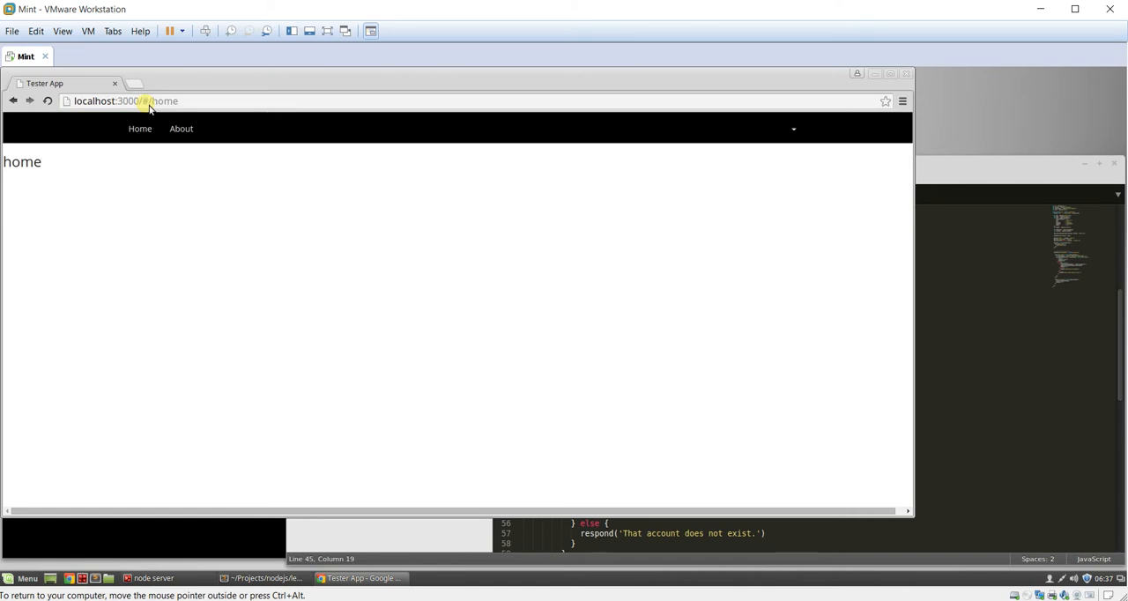
{"action": "left_click", "coordinate": [180, 129]}
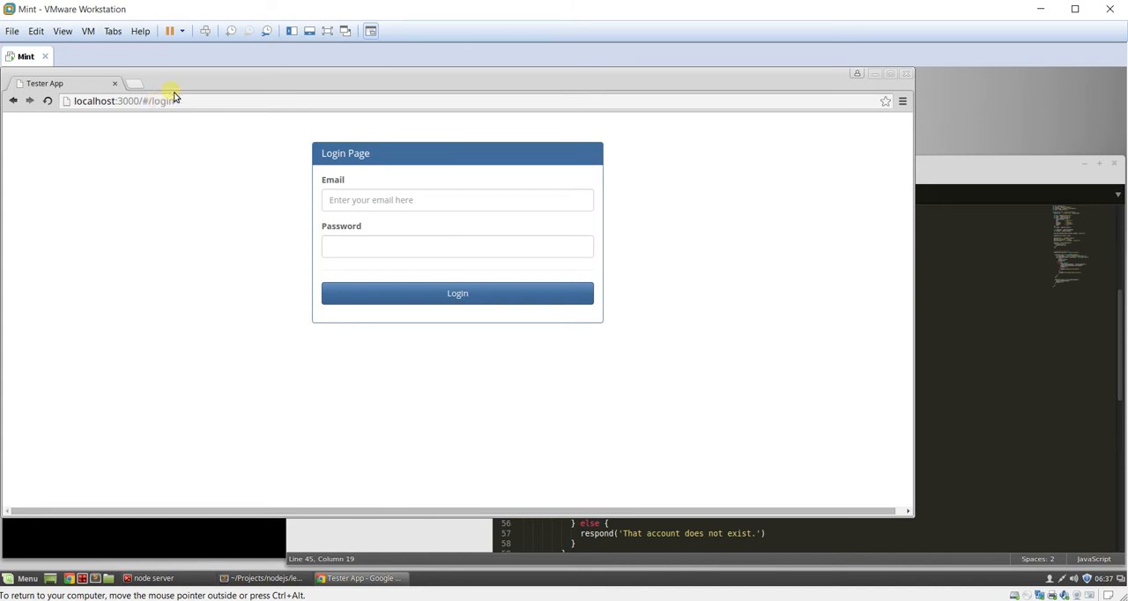
{"action": "mouse_move", "coordinate": [497, 247]}
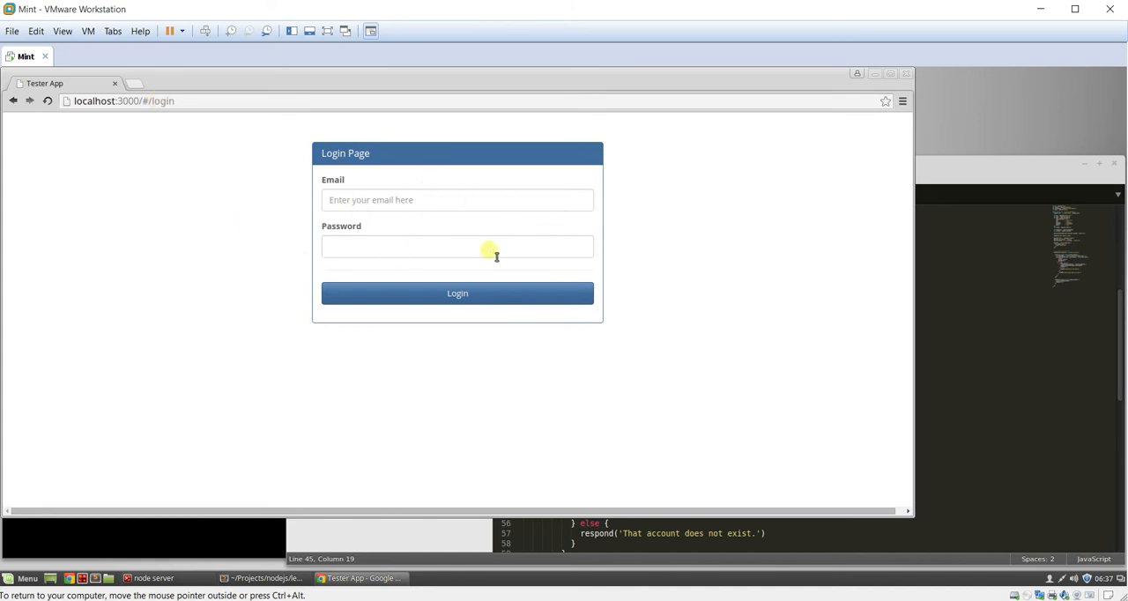
{"action": "mouse_move", "coordinate": [813, 203]}
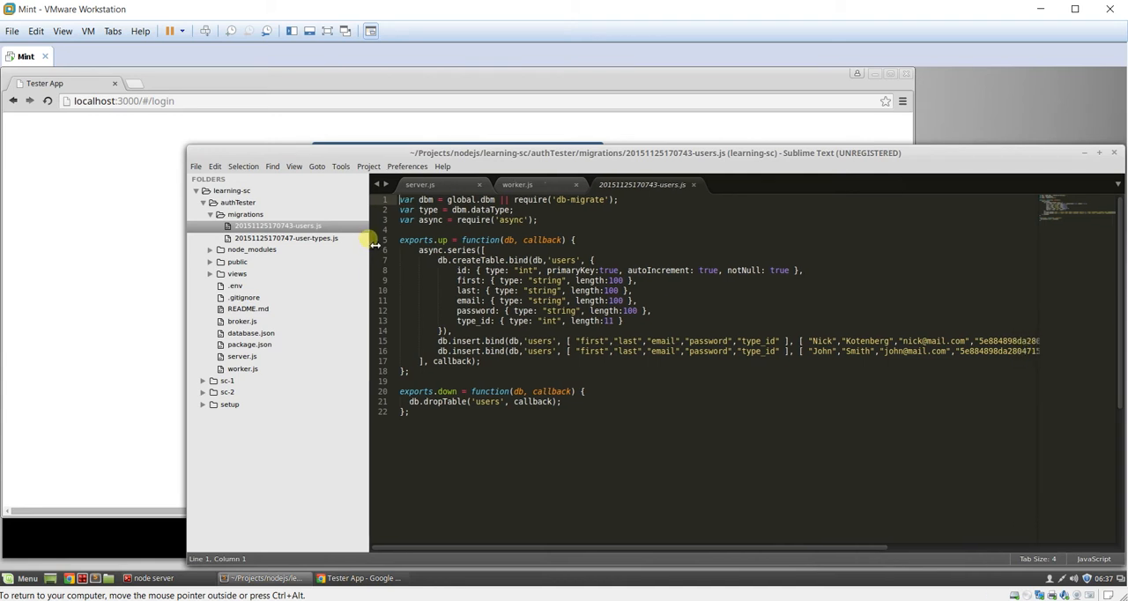
Step: Highlight the users table name, glance at the user-types migration, and return to users.js
{"action": "double_click", "coordinate": [539, 341]}
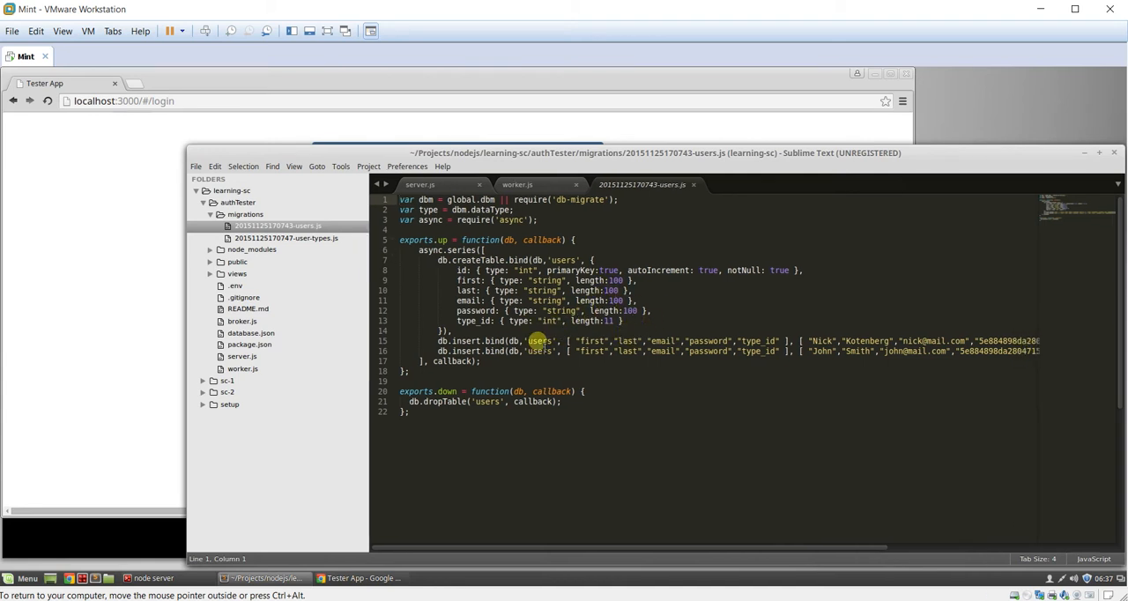
{"action": "left_click", "coordinate": [285, 238]}
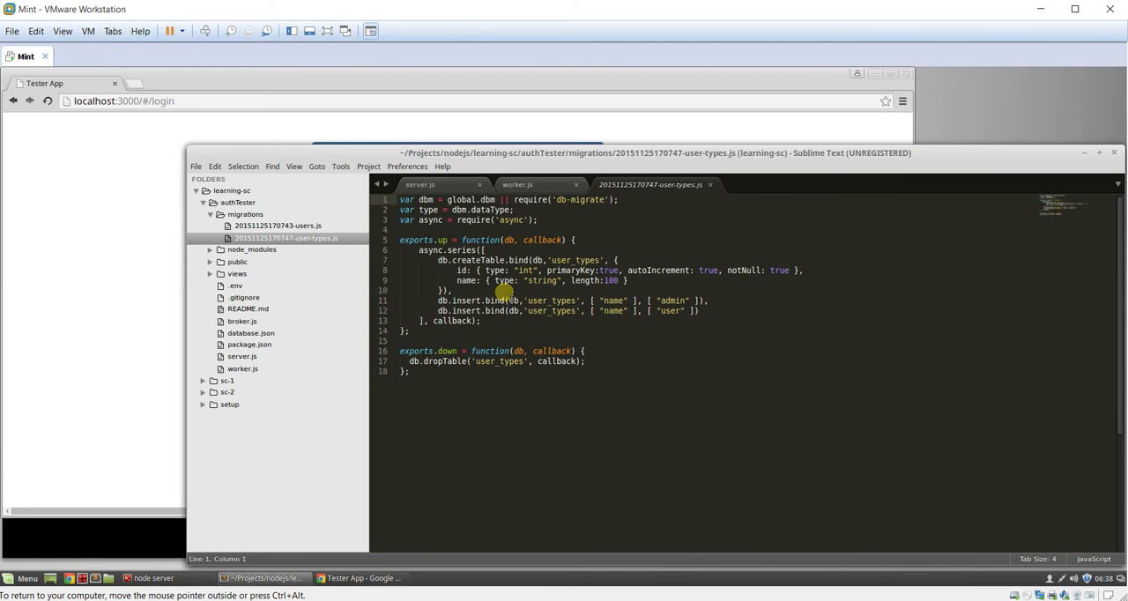
{"action": "left_click", "coordinate": [278, 226]}
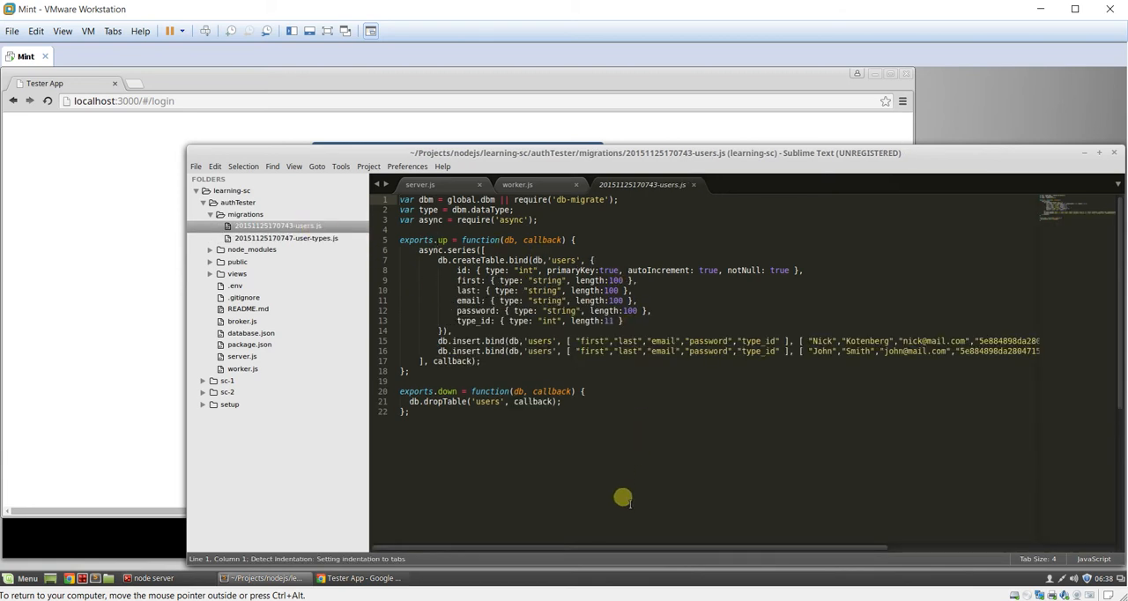
{"action": "scroll", "scroll_direction": "right", "scroll_amount": 3}
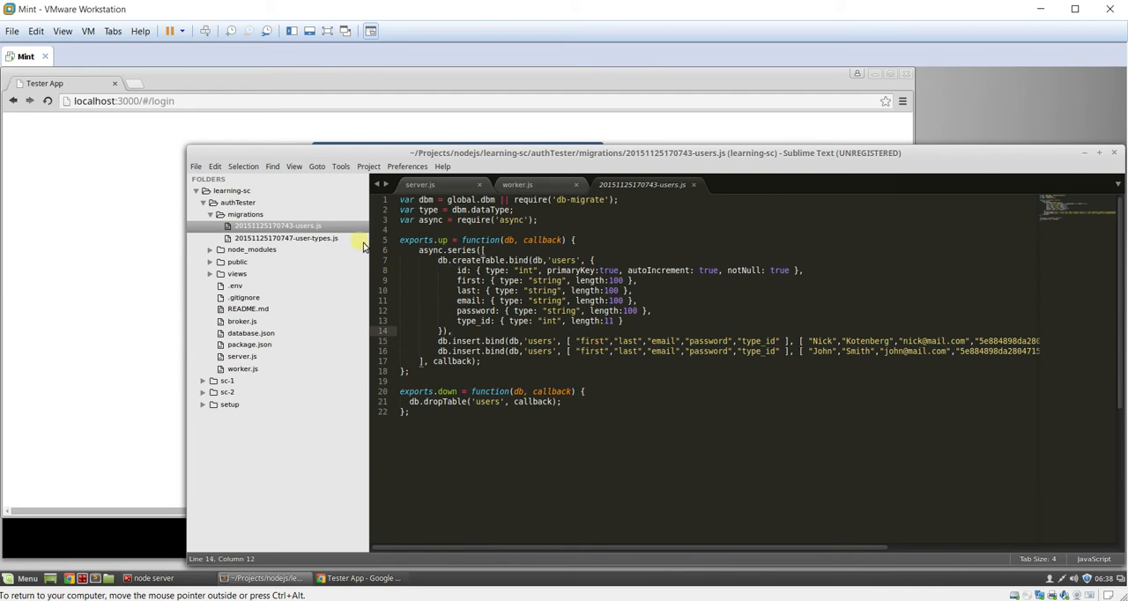
Step: Read worker.js down to the scServer handlers, highlighting the logout event handler, then move to app.js
{"action": "left_click", "coordinate": [237, 273]}
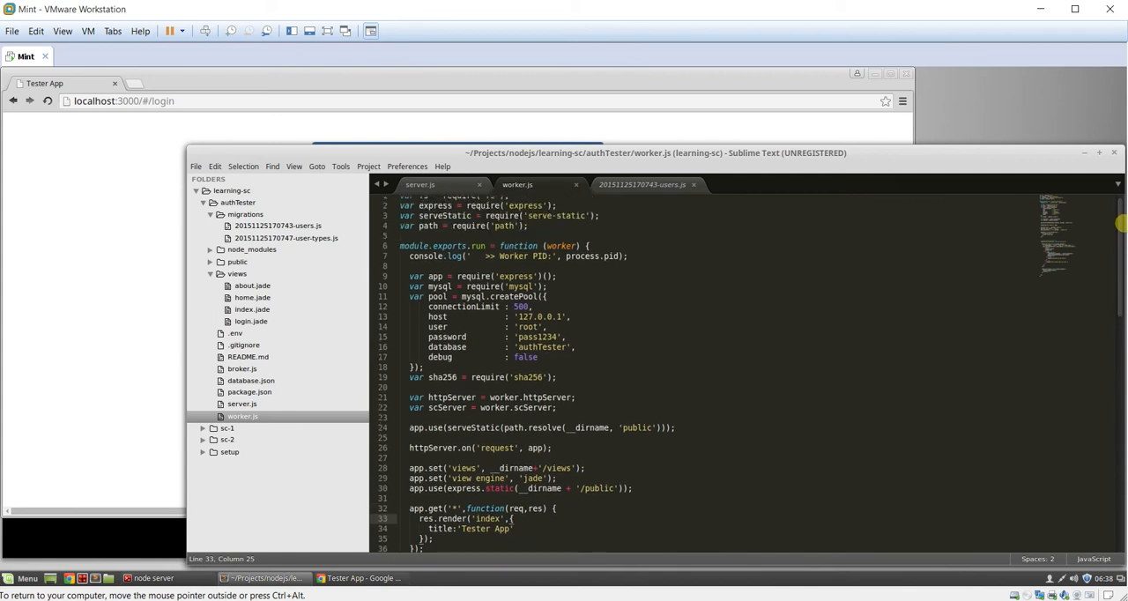
{"action": "scroll", "scroll_direction": "down", "scroll_amount": 3}
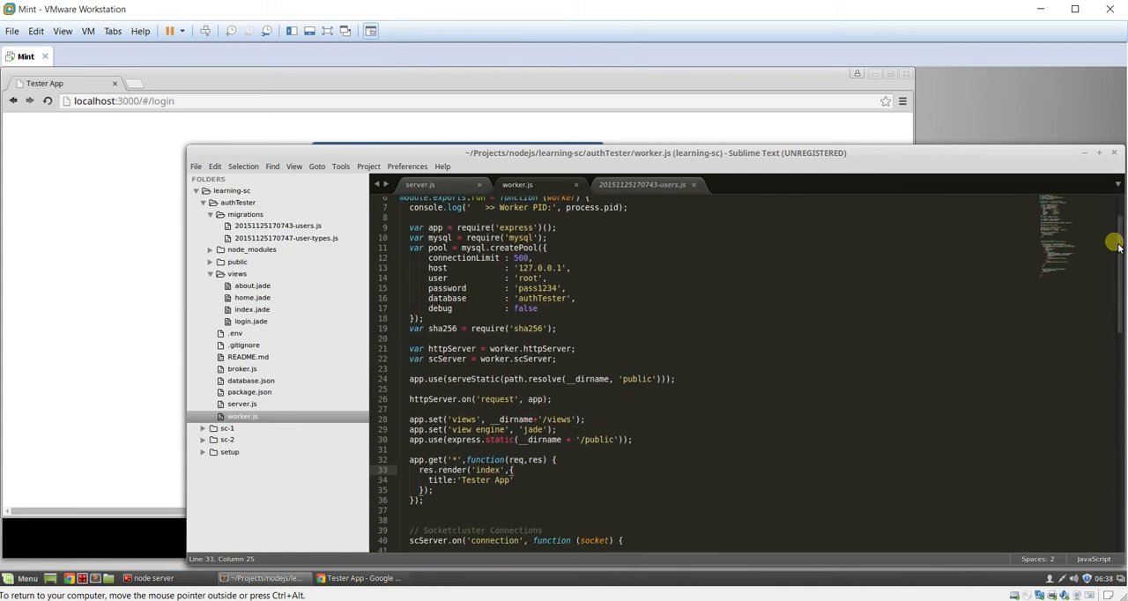
{"action": "scroll", "scroll_direction": "down", "scroll_amount": 3}
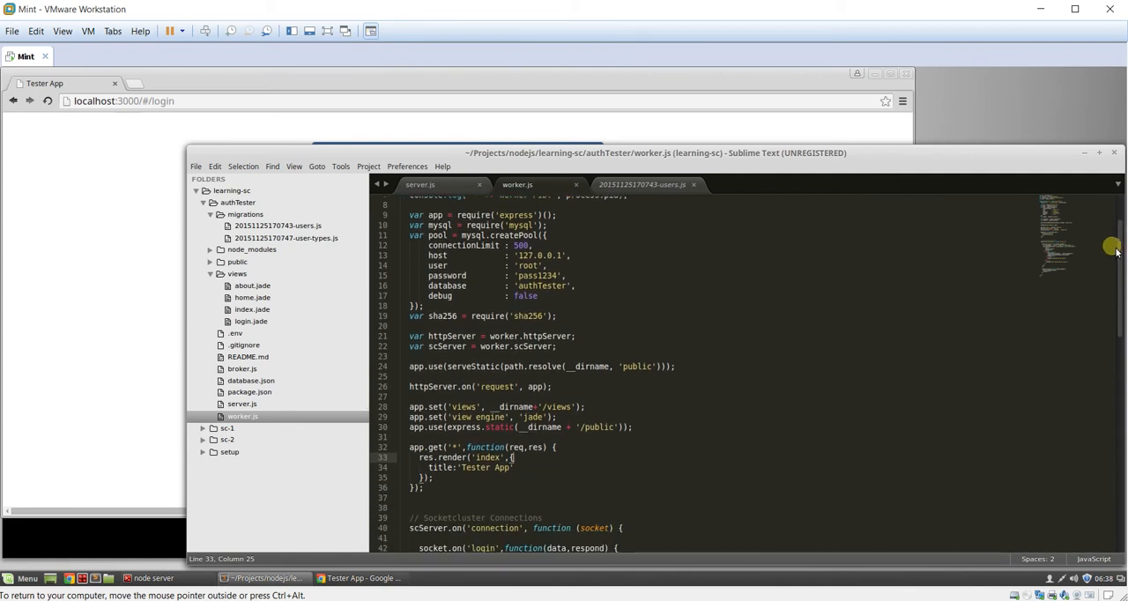
{"action": "scroll", "scroll_direction": "down", "scroll_amount": 3}
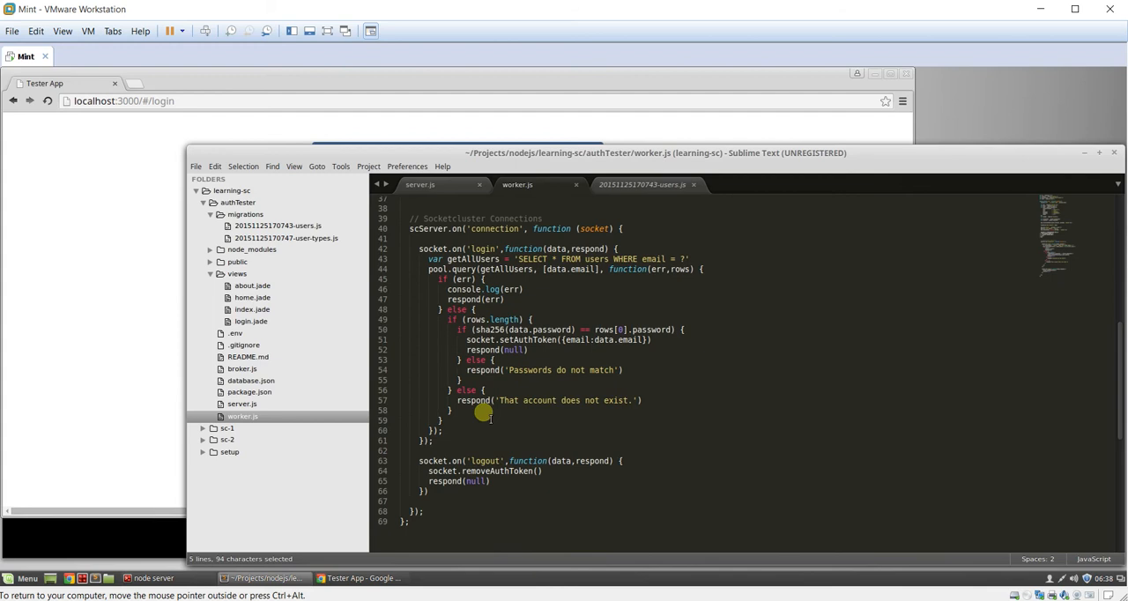
{"action": "left_click_drag", "start_coordinate": [484, 413], "coordinate": [398, 469]}
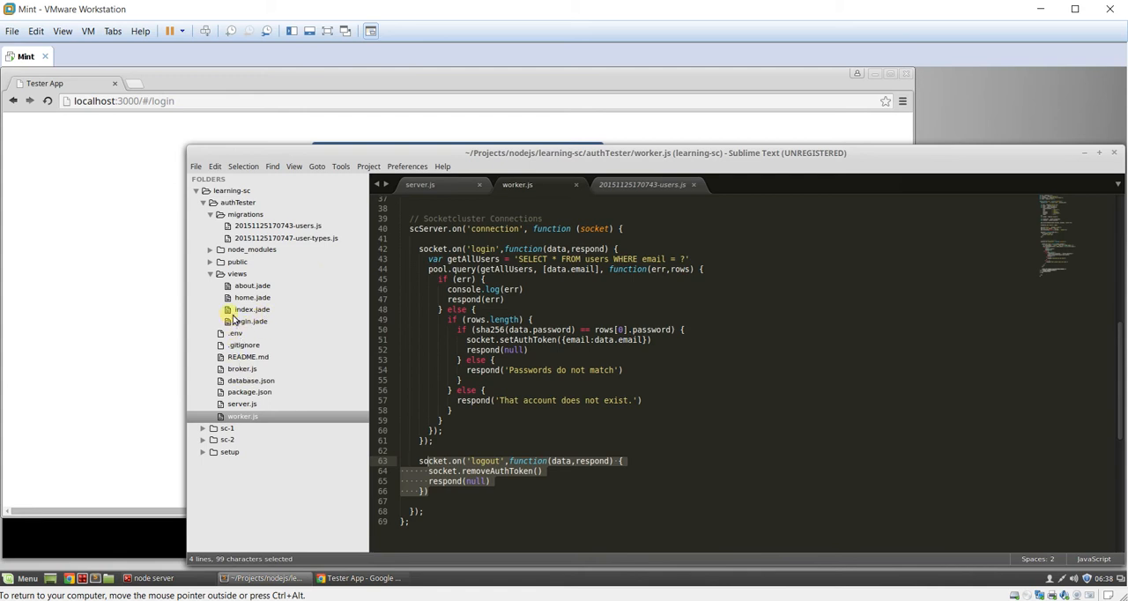
{"action": "left_click", "coordinate": [208, 261]}
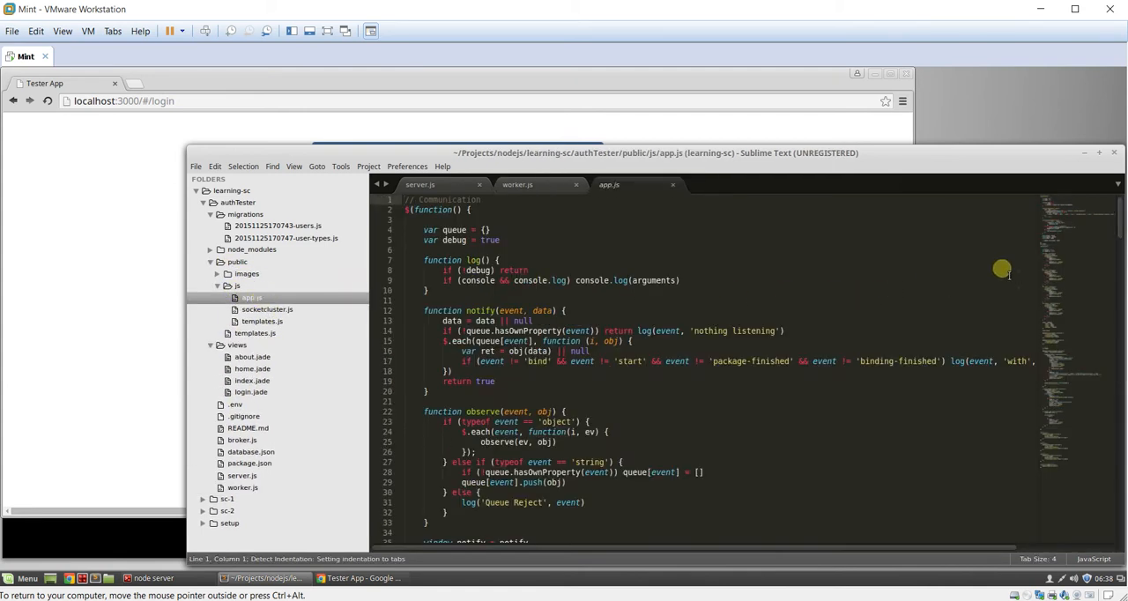
Step: Scroll app.js past its routes and socket connect handler and highlight the Login section's code
{"action": "scroll", "scroll_direction": "down", "scroll_amount": 3}
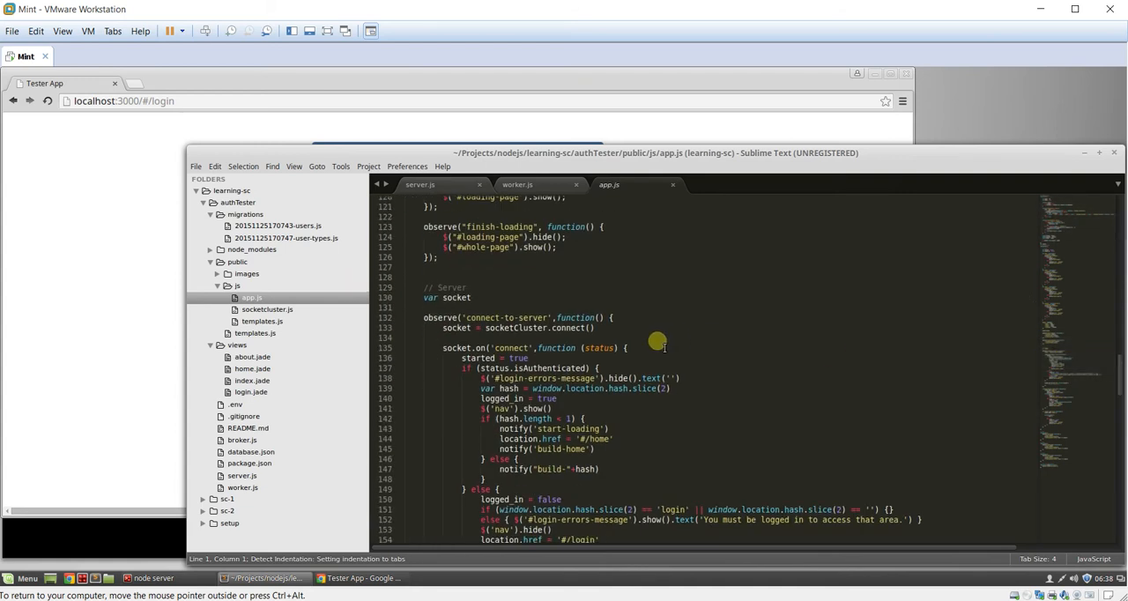
{"action": "scroll", "scroll_direction": "down", "scroll_amount": 3}
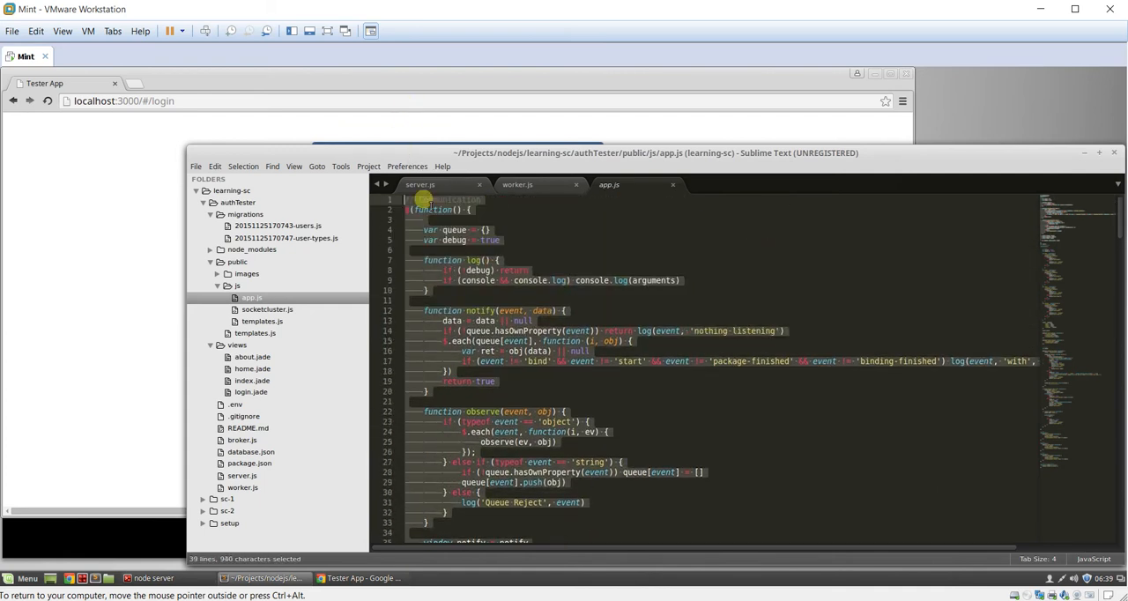
{"action": "scroll", "scroll_direction": "down", "scroll_amount": 3}
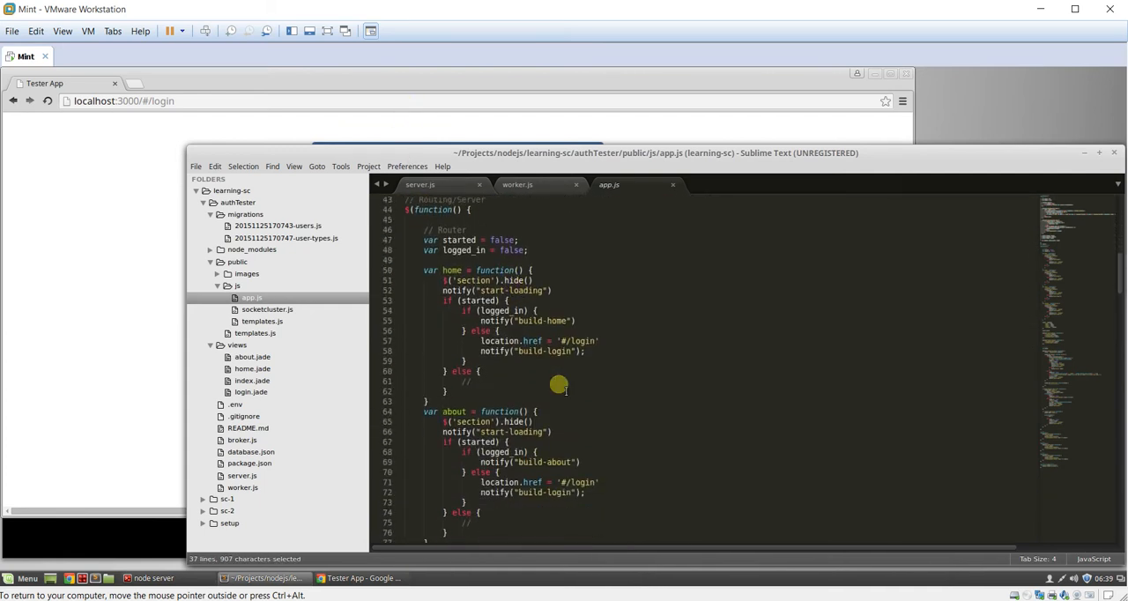
{"action": "scroll", "scroll_direction": "down", "scroll_amount": 3}
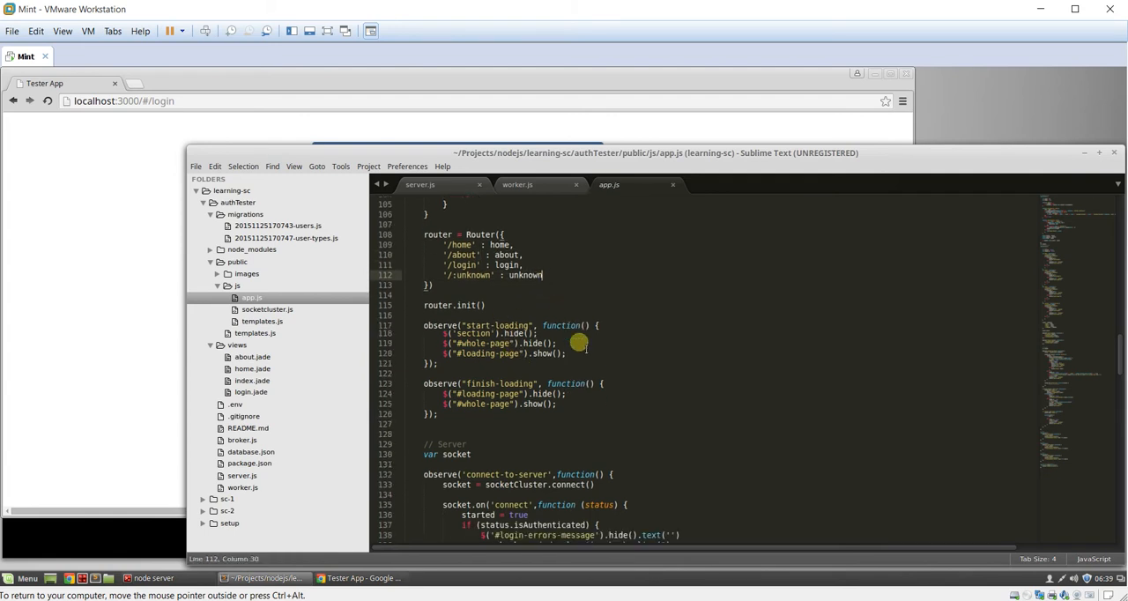
{"action": "scroll", "scroll_direction": "down", "scroll_amount": 3}
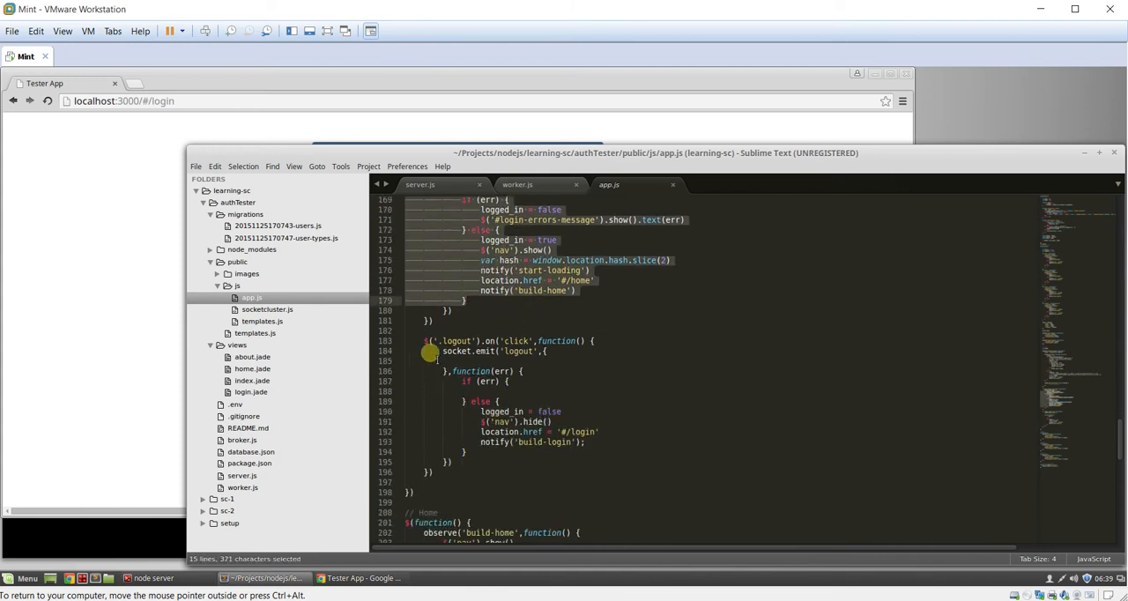
{"action": "scroll", "scroll_direction": "down", "scroll_amount": 3}
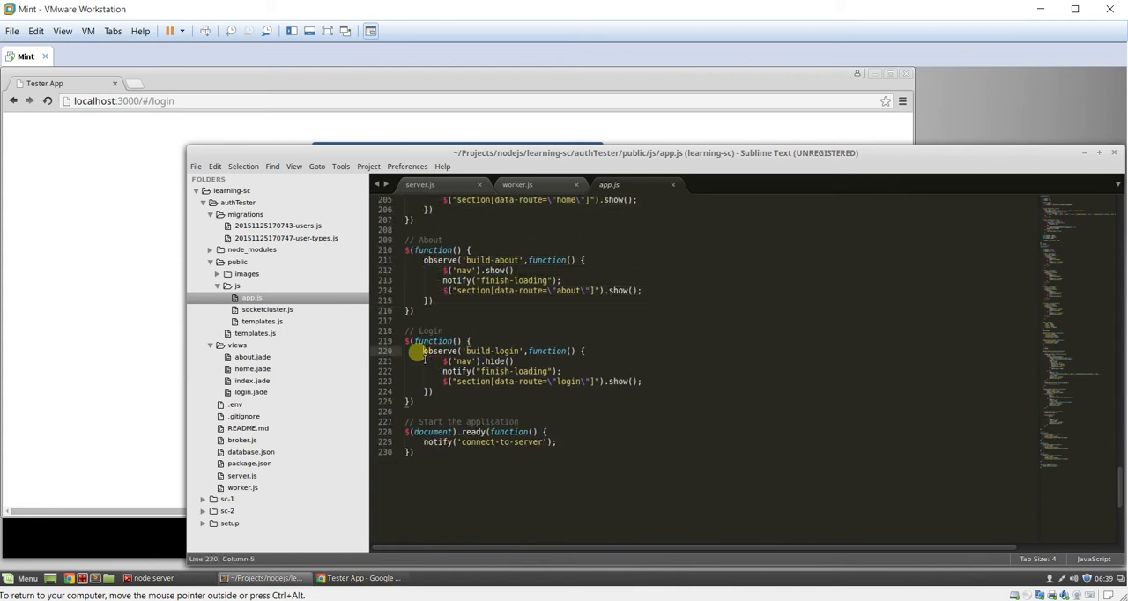
{"action": "left_click_drag", "start_coordinate": [423, 350], "coordinate": [462, 399]}
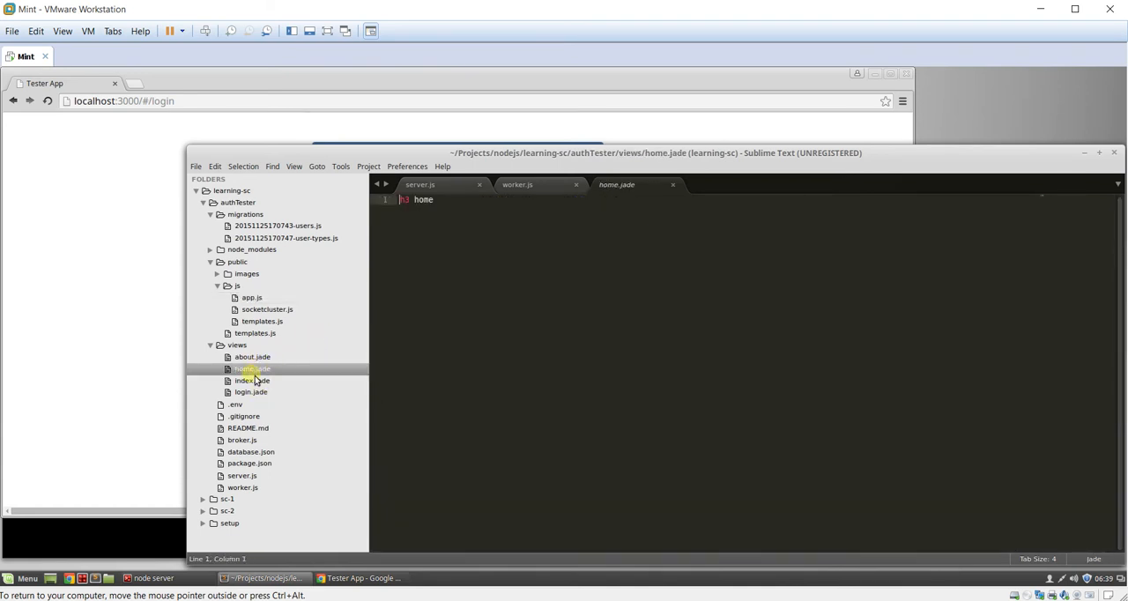
Step: Read index.jade's navbar, route sections and script includes, then return to worker.js
{"action": "left_click", "coordinate": [252, 381]}
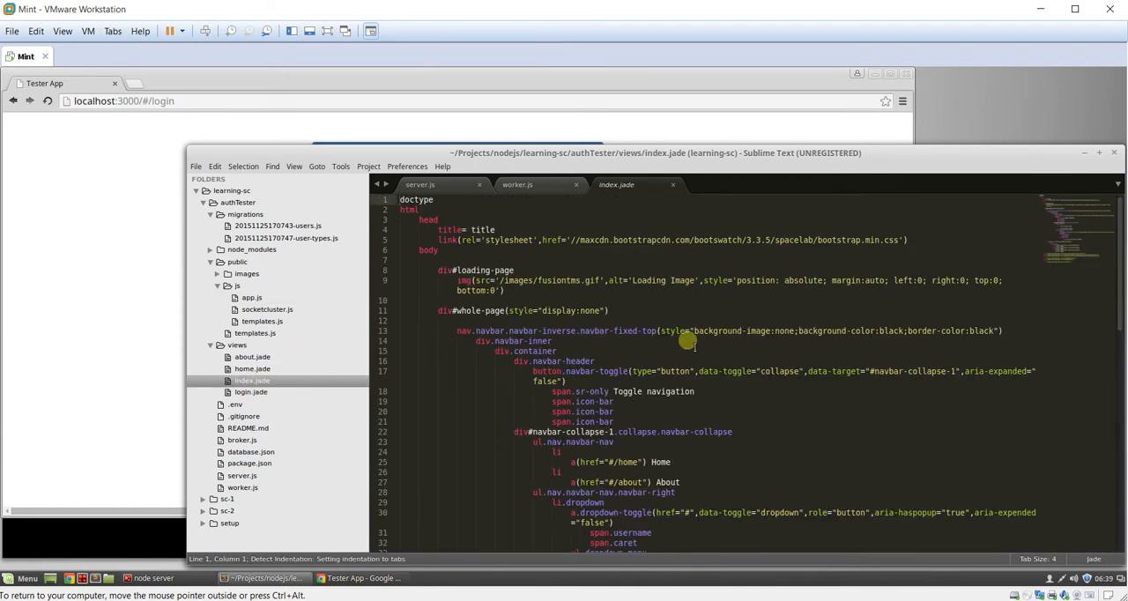
{"action": "scroll", "scroll_direction": "down", "scroll_amount": 3}
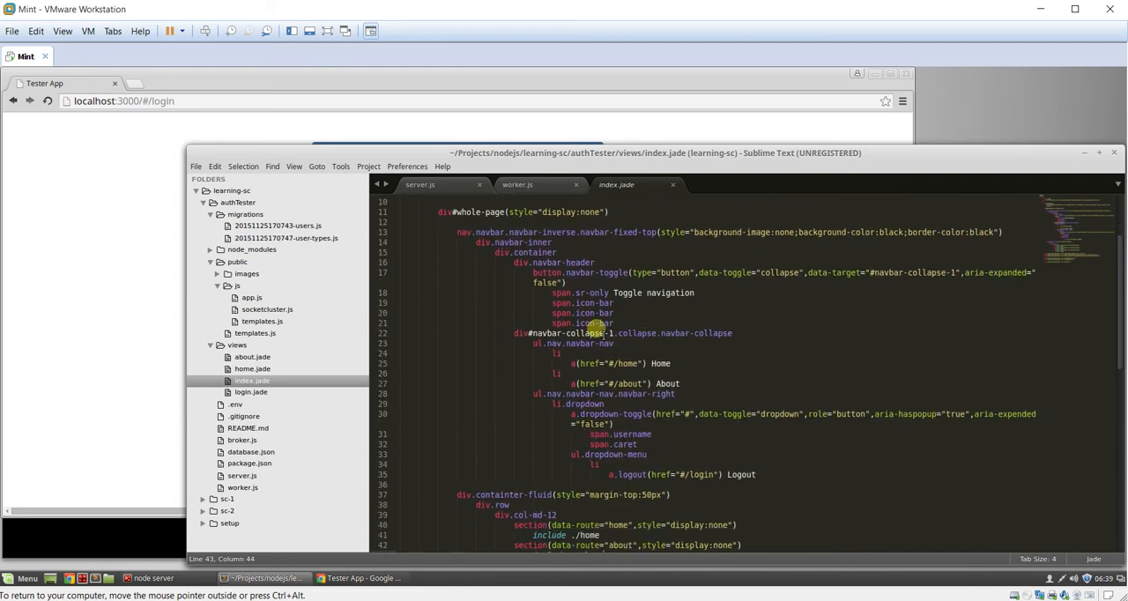
{"action": "scroll", "scroll_direction": "down", "scroll_amount": 3}
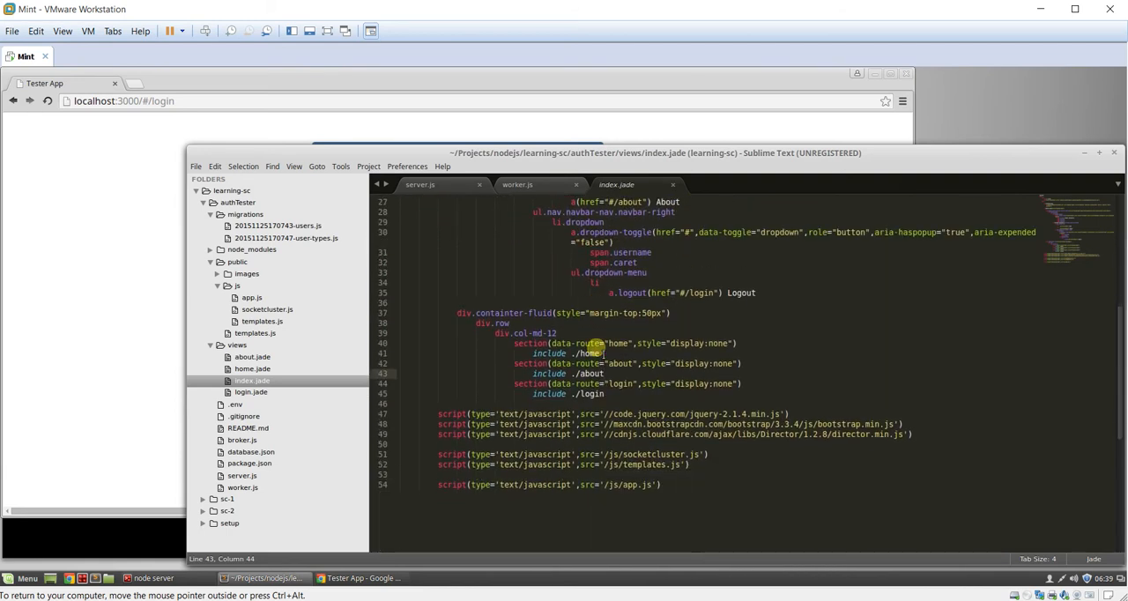
{"action": "left_click", "coordinate": [518, 183]}
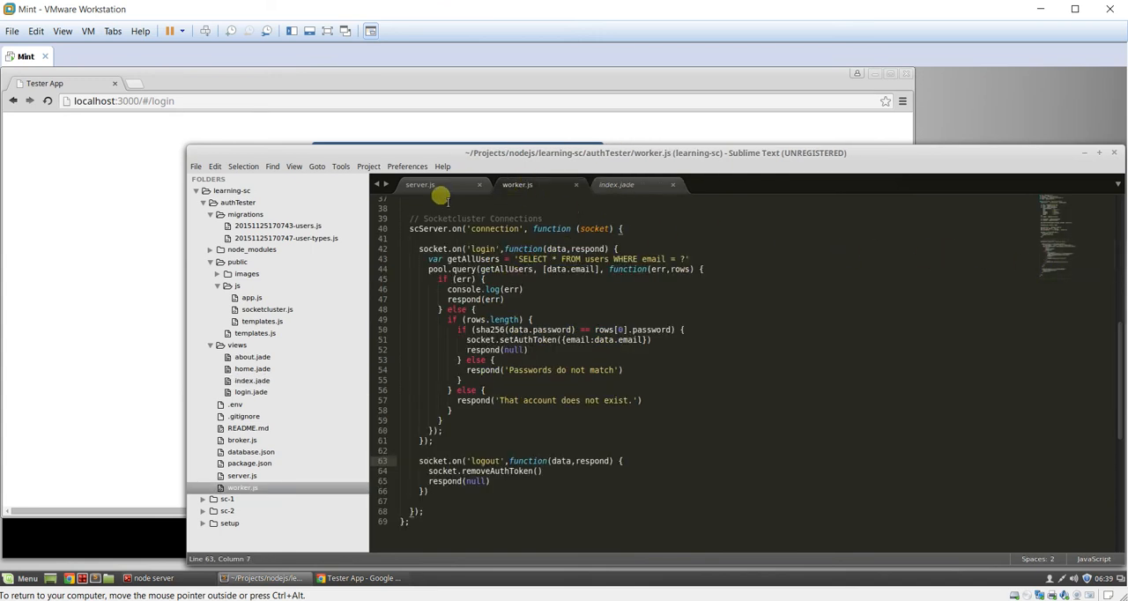
Step: Reopen public/js/app.js and highlight the not-logged-in error message in the connect handler
{"action": "left_click", "coordinate": [250, 296]}
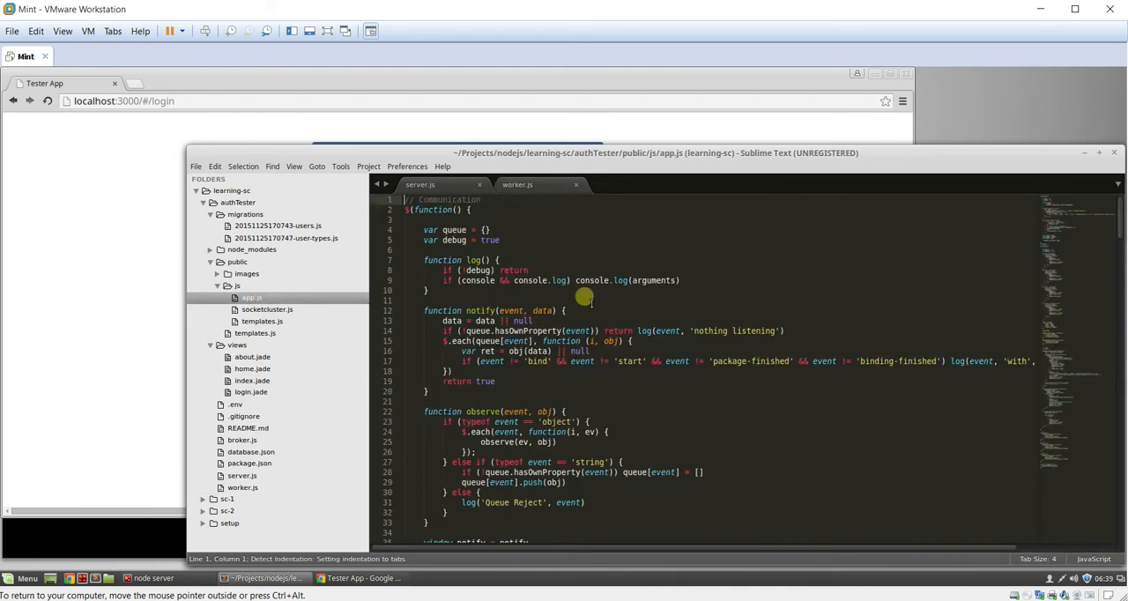
{"action": "left_click", "coordinate": [610, 183]}
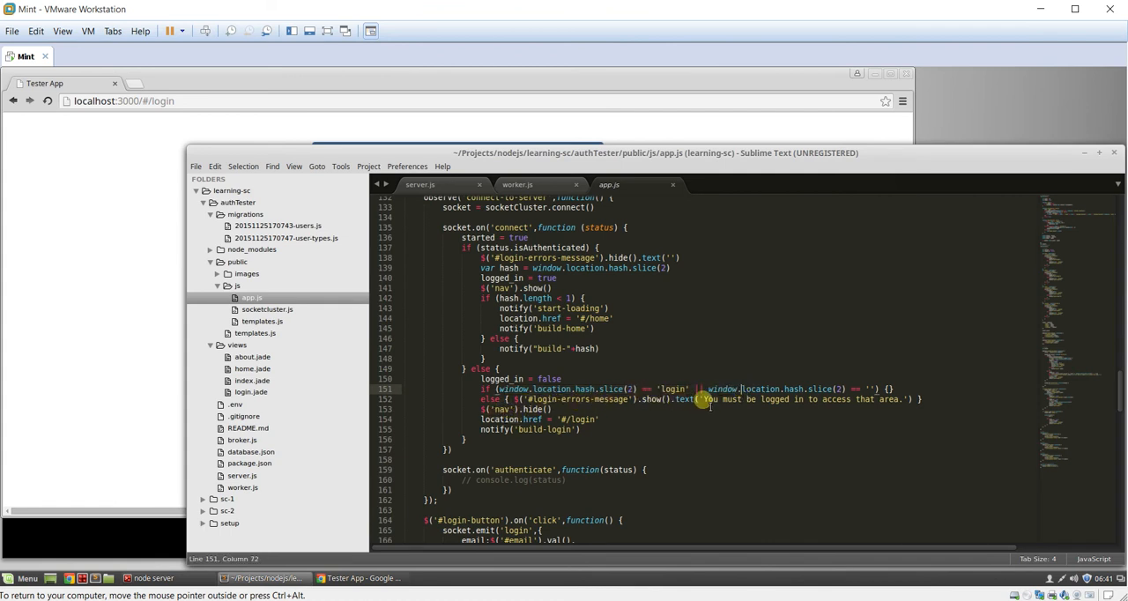
{"action": "left_click_drag", "start_coordinate": [708, 399], "coordinate": [903, 399]}
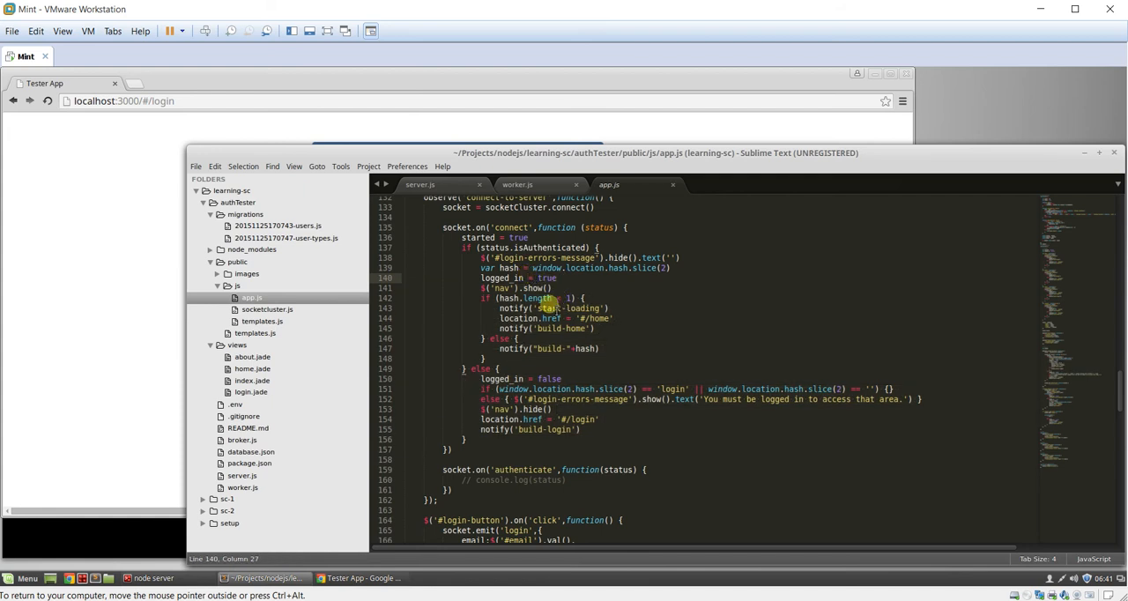
{"action": "scroll", "scroll_direction": "down", "scroll_amount": 3}
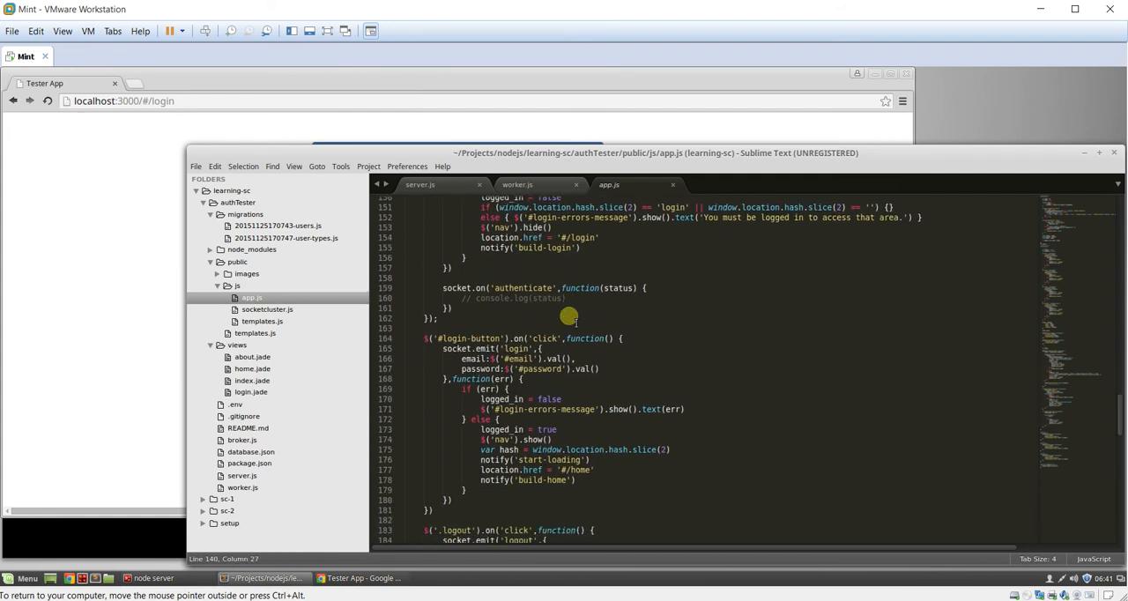
{"action": "scroll", "scroll_direction": "down", "scroll_amount": 3}
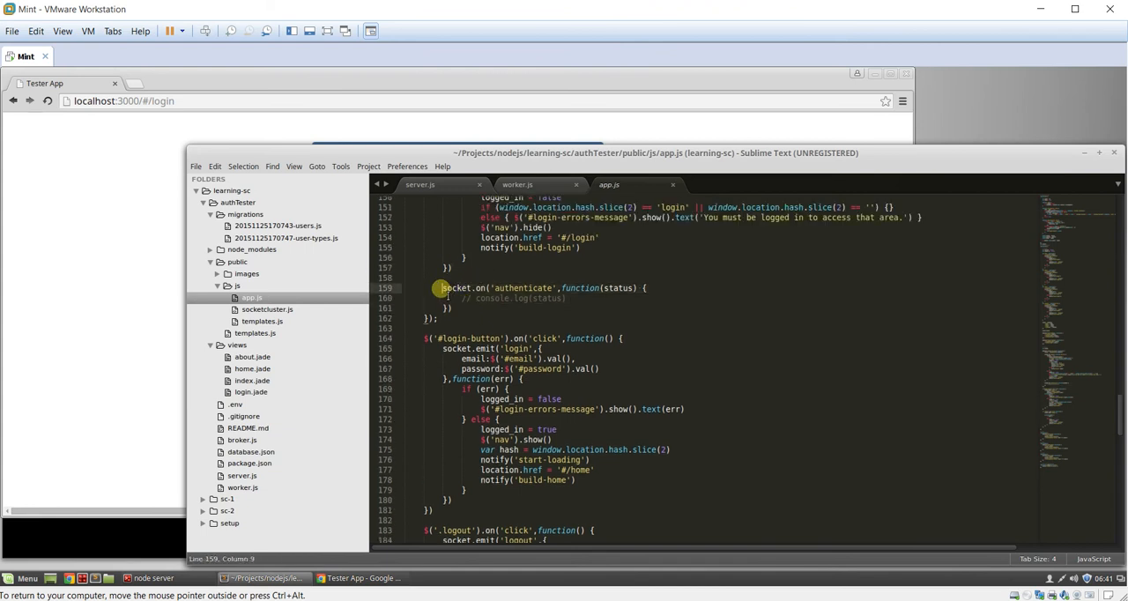
{"action": "left_click_drag", "start_coordinate": [441, 289], "coordinate": [467, 307]}
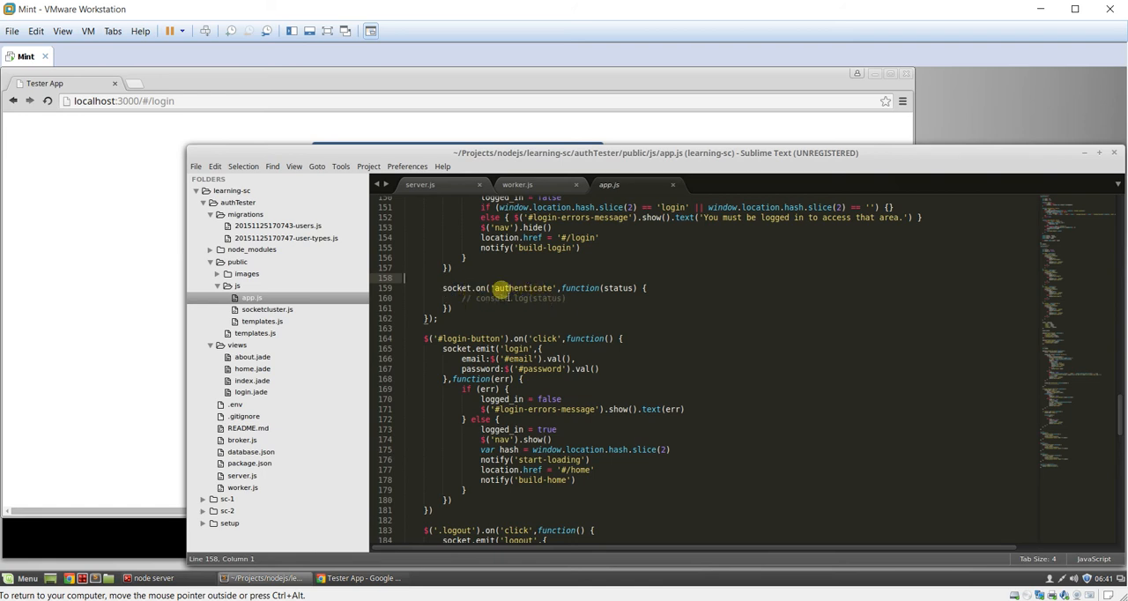
{"action": "scroll", "scroll_direction": "down", "scroll_amount": 3}
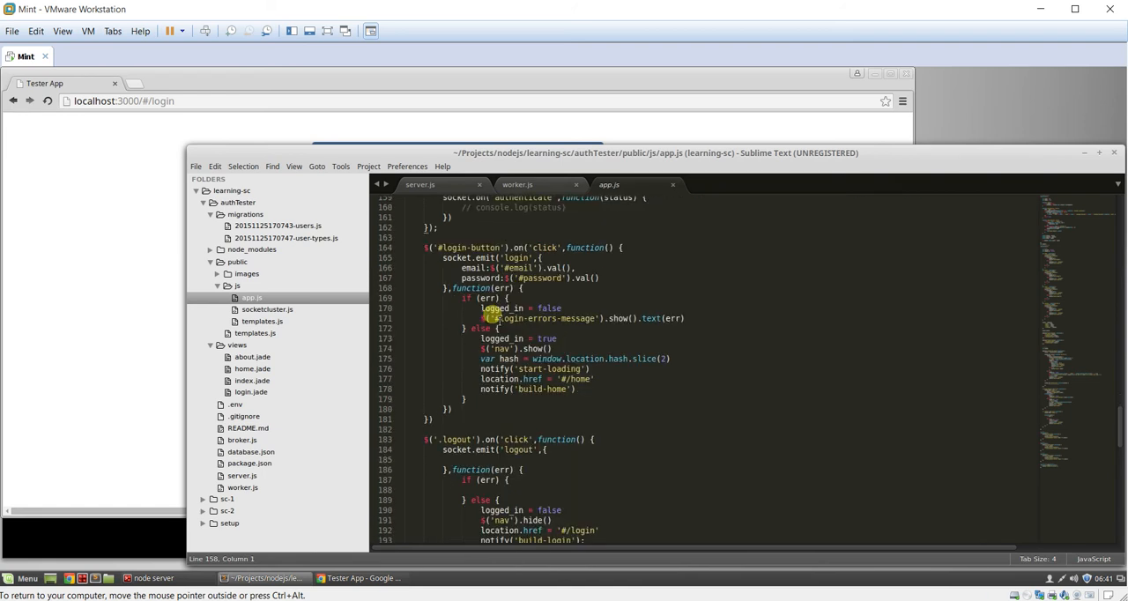
{"action": "scroll", "scroll_direction": "down", "scroll_amount": 3}
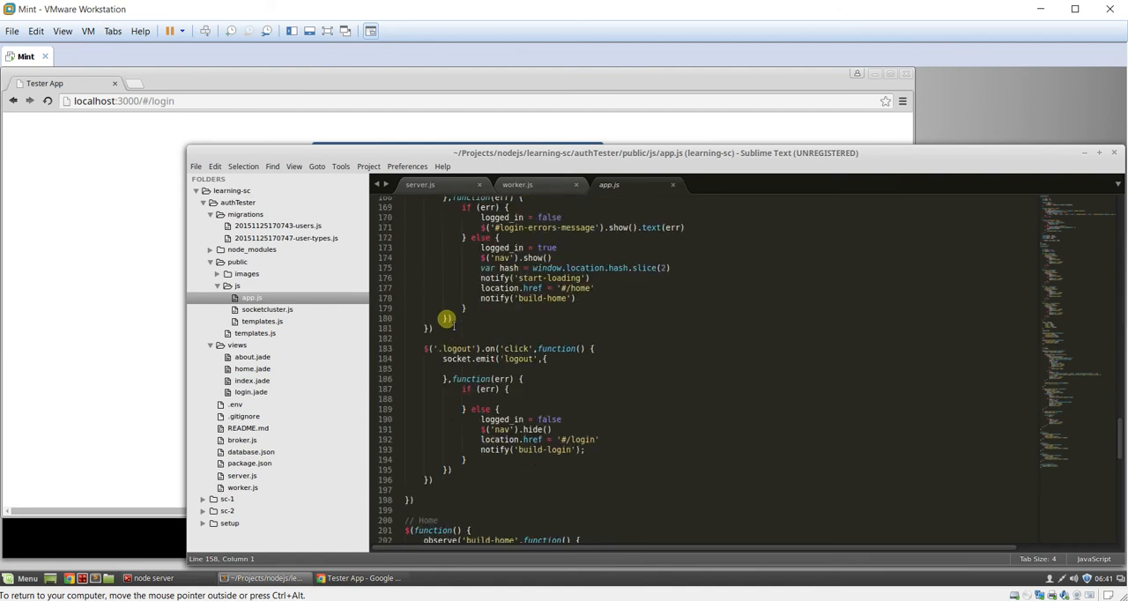
{"action": "scroll", "scroll_direction": "down", "scroll_amount": 3}
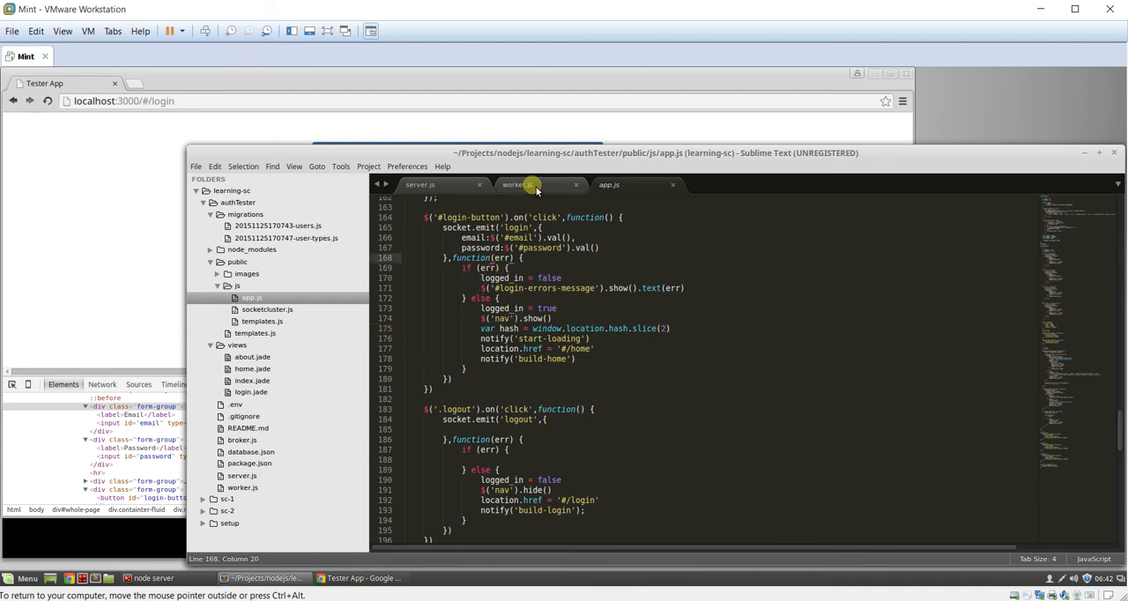
{"action": "left_click", "coordinate": [519, 183]}
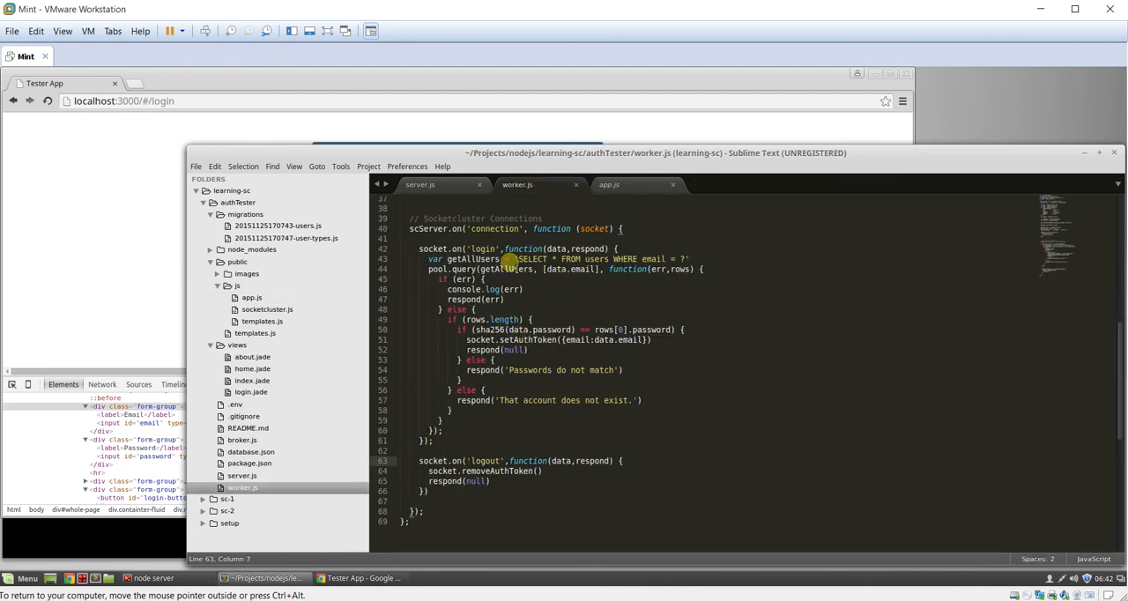
{"action": "left_click_drag", "start_coordinate": [511, 257], "coordinate": [608, 257]}
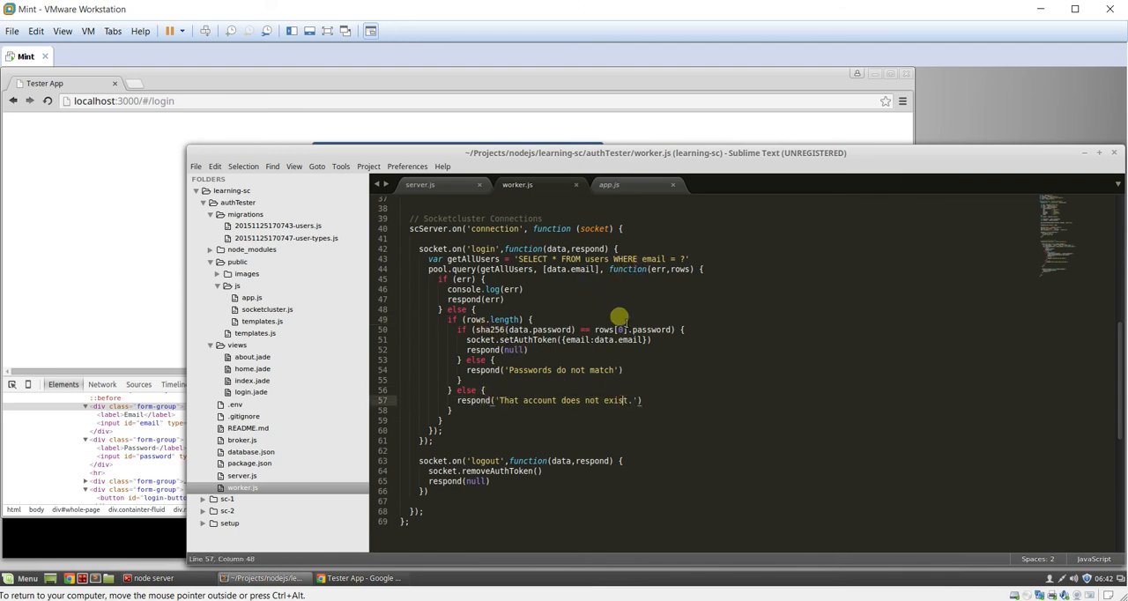
{"action": "left_click", "coordinate": [609, 184]}
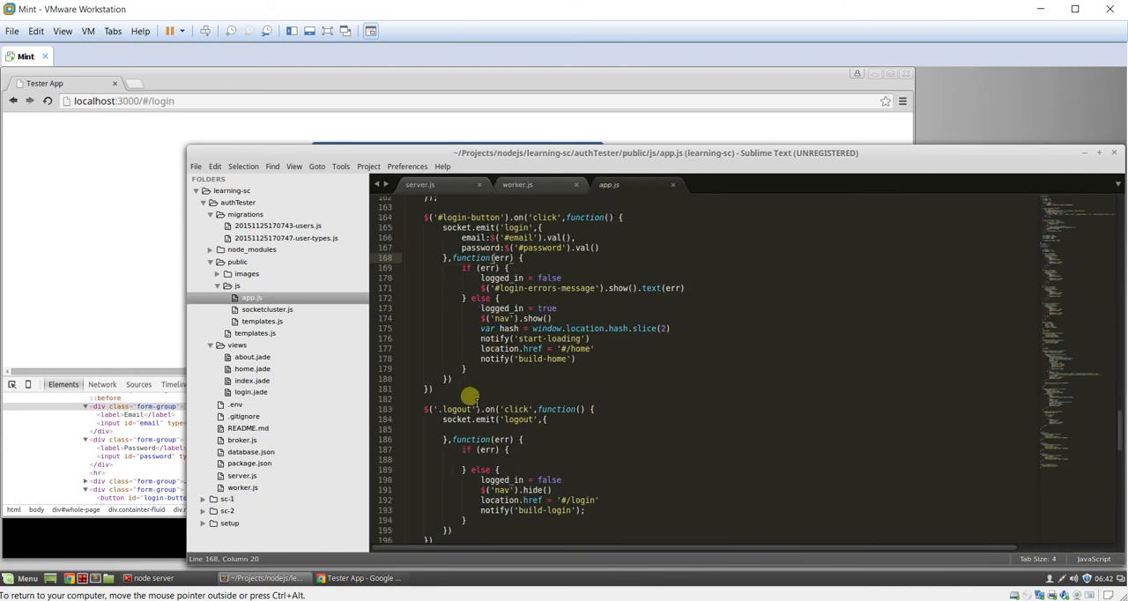
{"action": "mouse_move", "coordinate": [474, 280]}
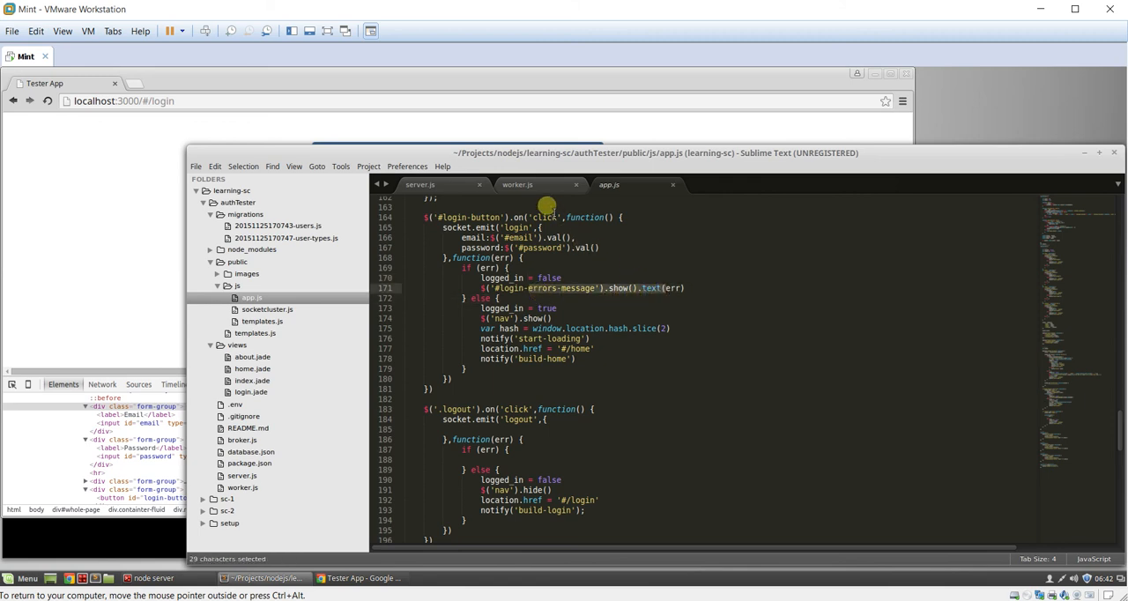
{"action": "left_click", "coordinate": [518, 184]}
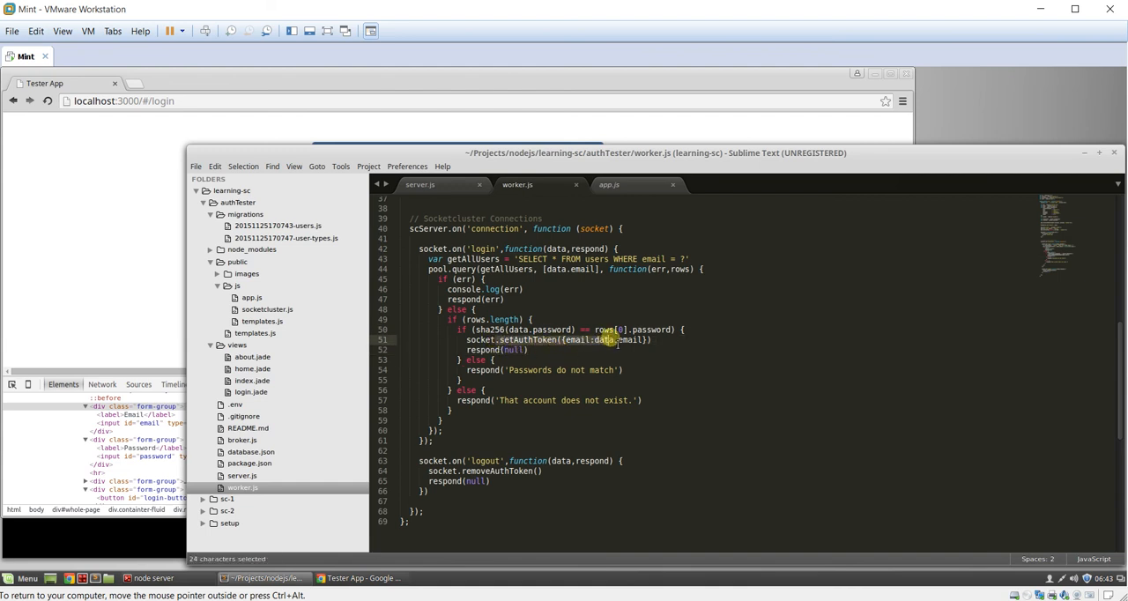
{"action": "left_click", "coordinate": [529, 340]}
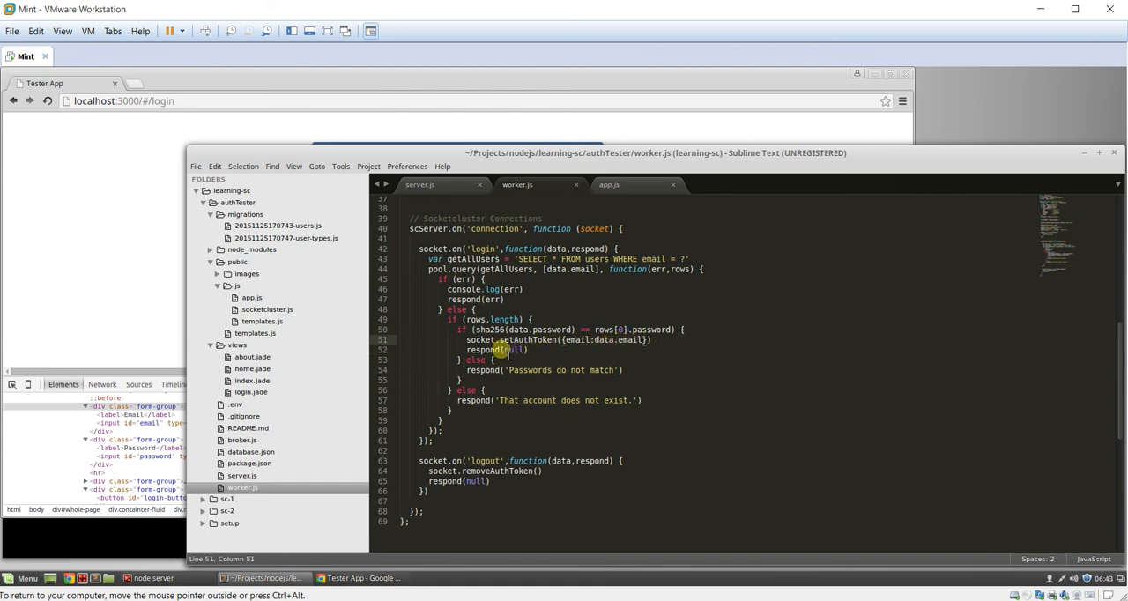
{"action": "left_click", "coordinate": [610, 183]}
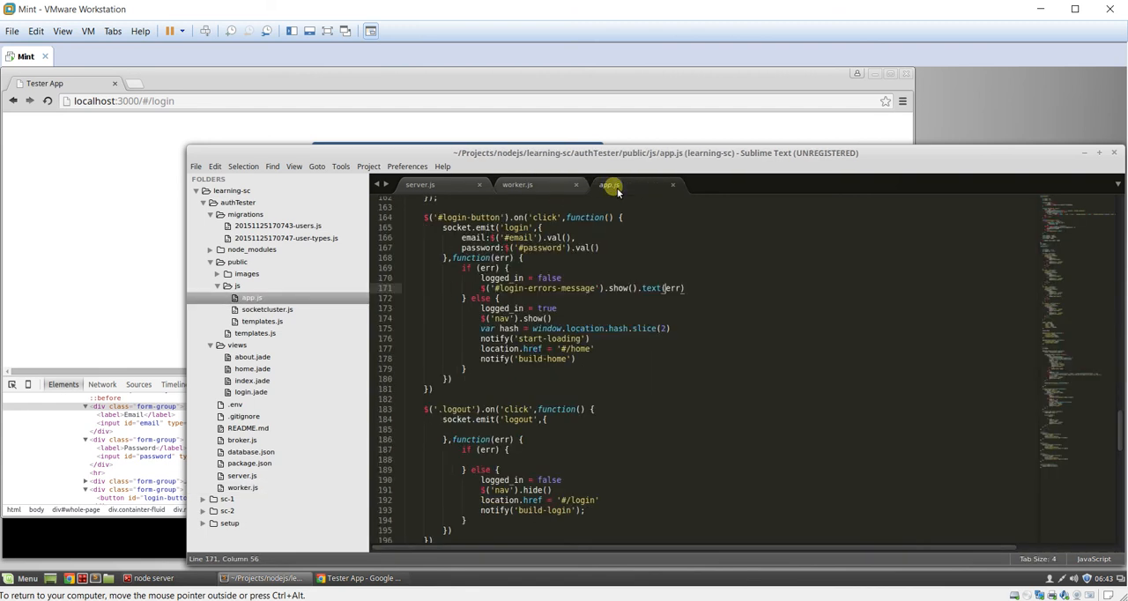
{"action": "double_click", "coordinate": [490, 268]}
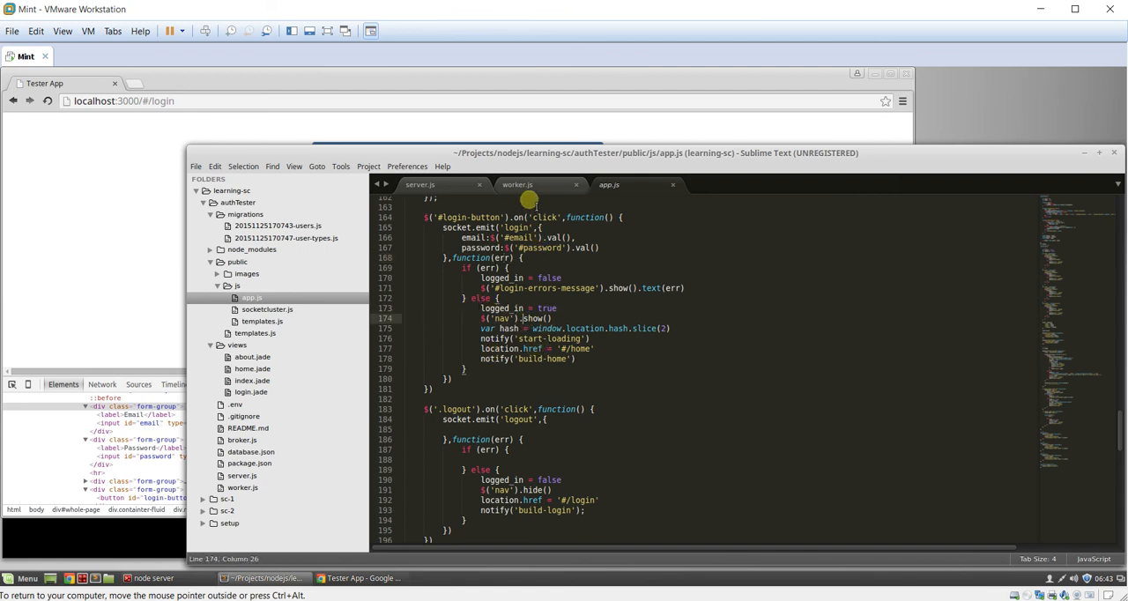
{"action": "left_click", "coordinate": [517, 184]}
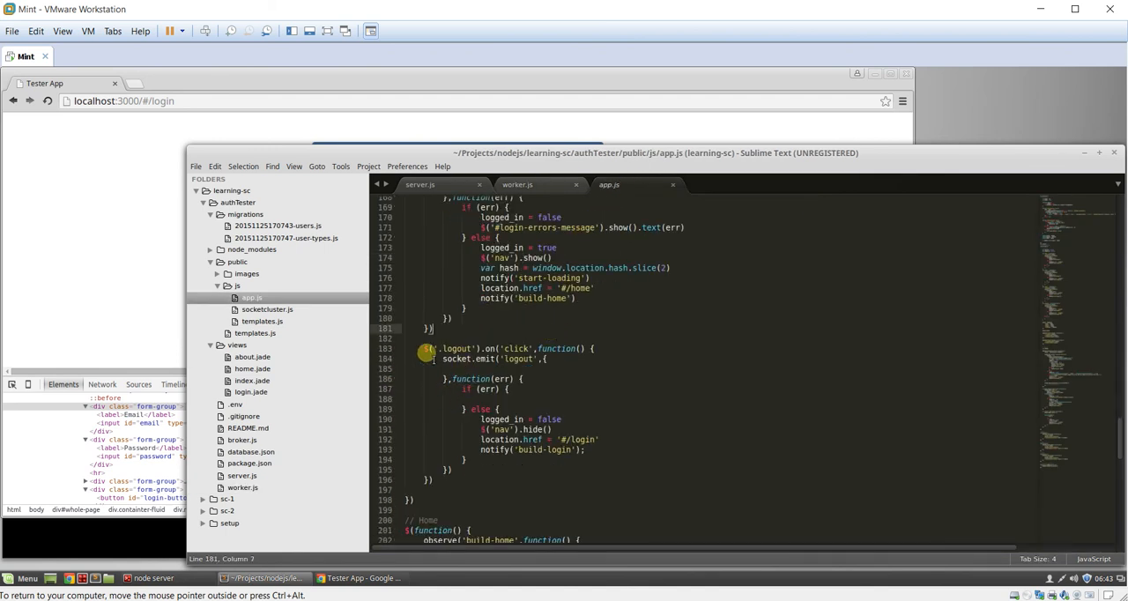
{"action": "double_click", "coordinate": [458, 349]}
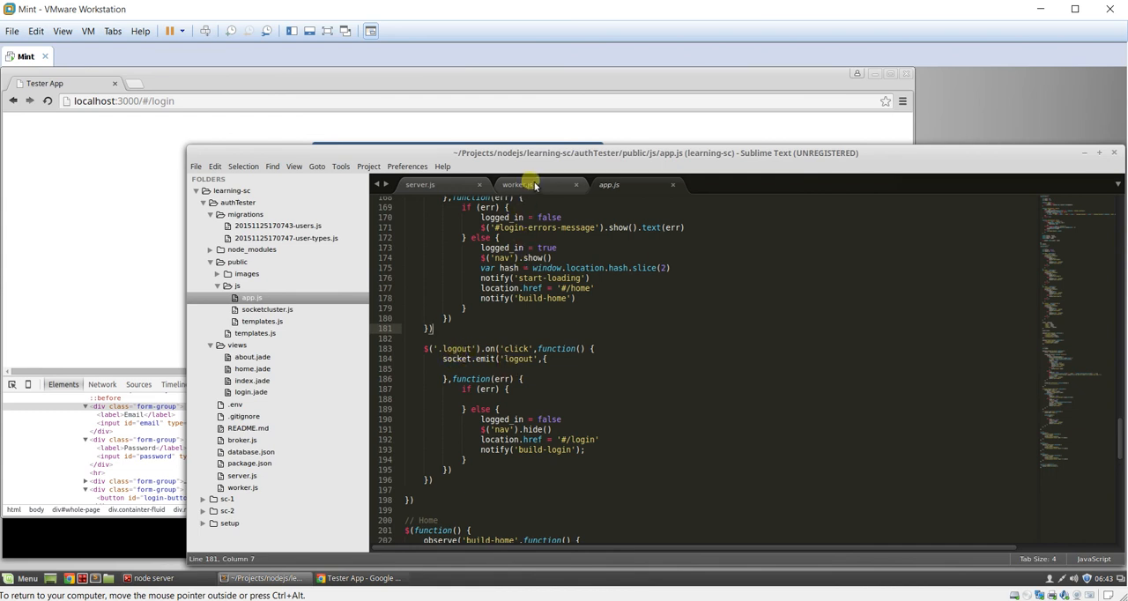
{"action": "left_click", "coordinate": [518, 183]}
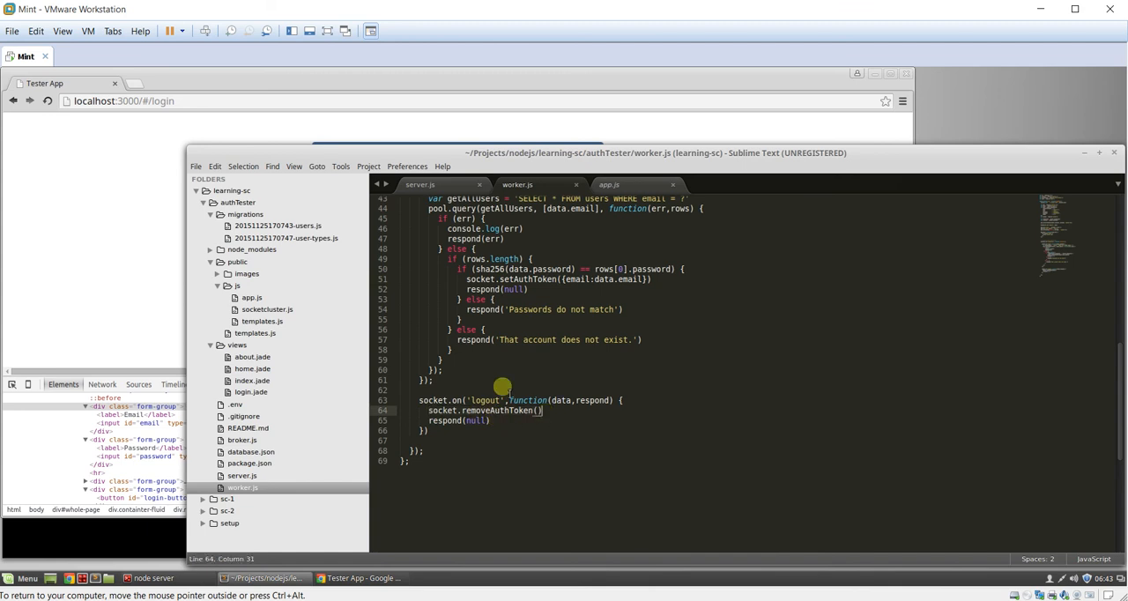
{"action": "left_click", "coordinate": [610, 183]}
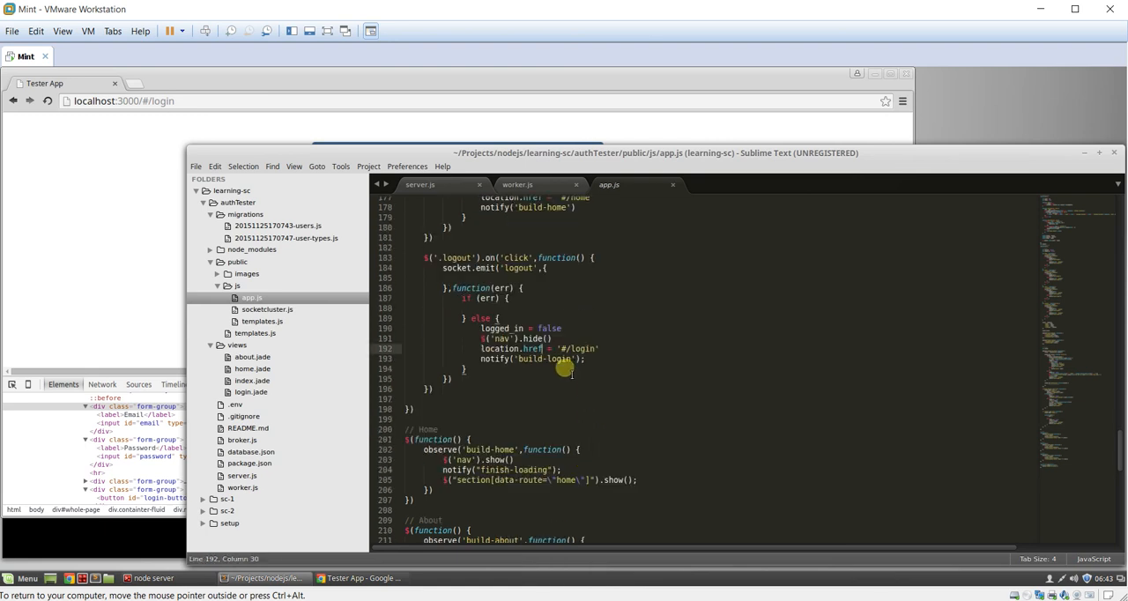
Step: Select app.js's page observer block past the logout callback, then switch to worker.js
{"action": "scroll", "scroll_direction": "down", "scroll_amount": 3}
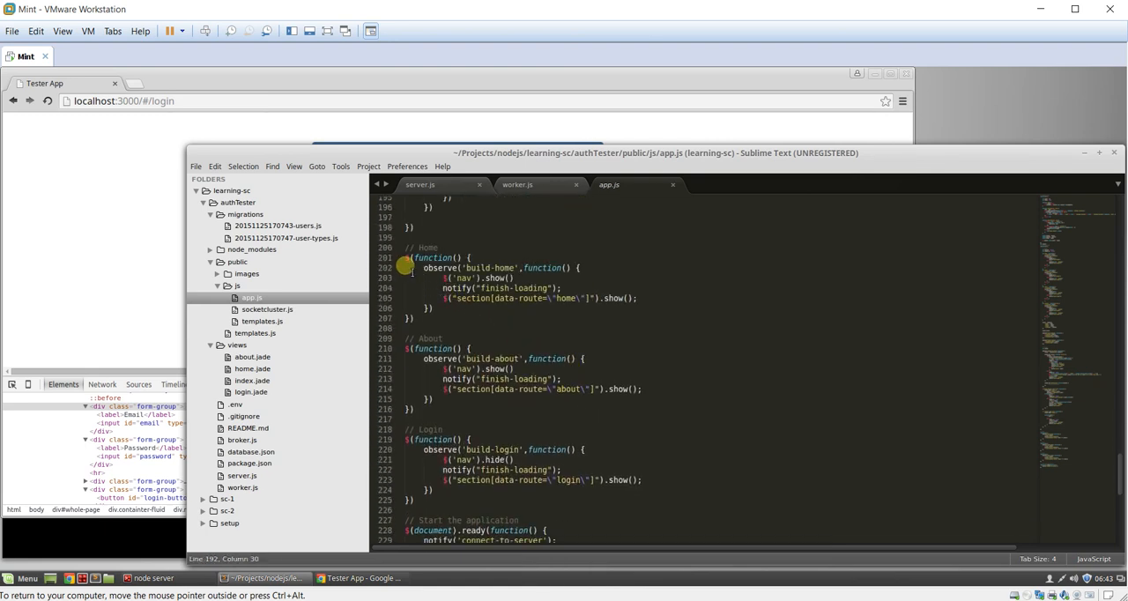
{"action": "left_click_drag", "start_coordinate": [409, 268], "coordinate": [441, 509]}
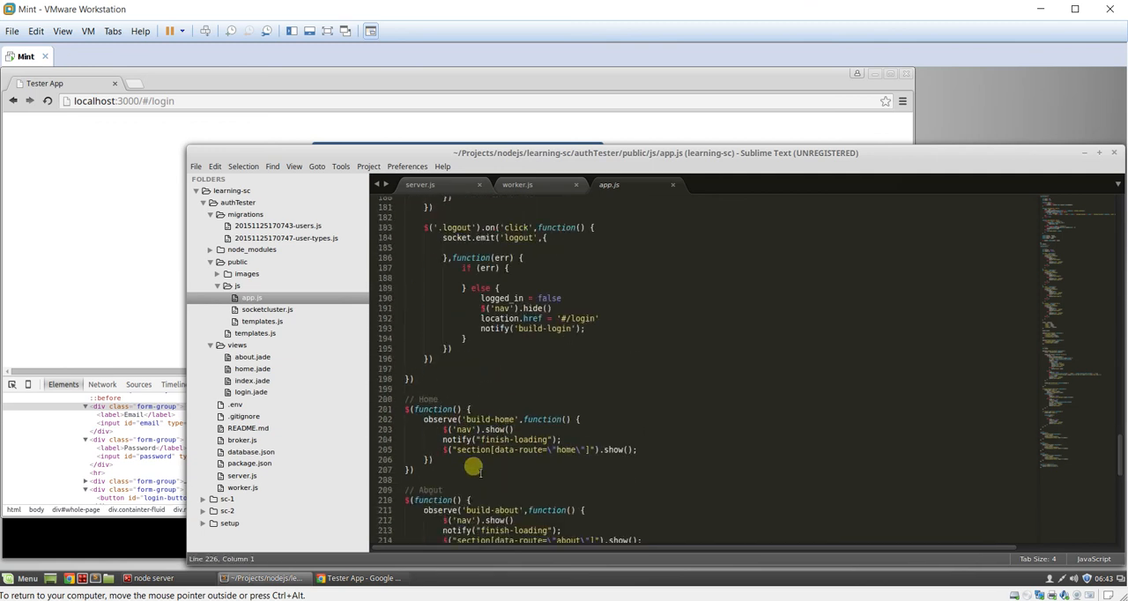
{"action": "left_click", "coordinate": [518, 183]}
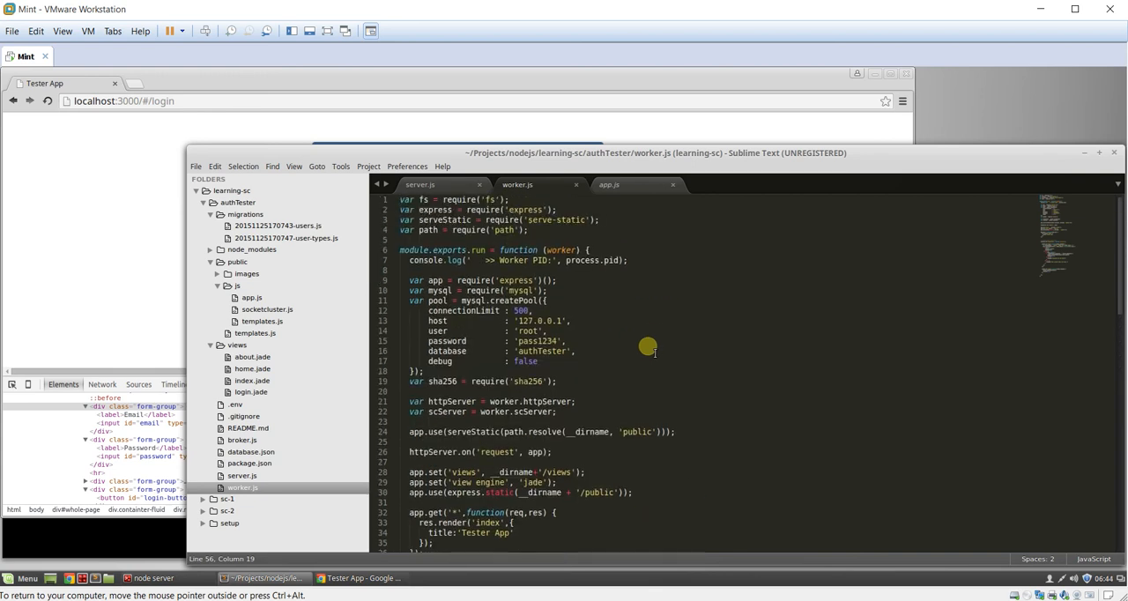
{"action": "mouse_move", "coordinate": [624, 303]}
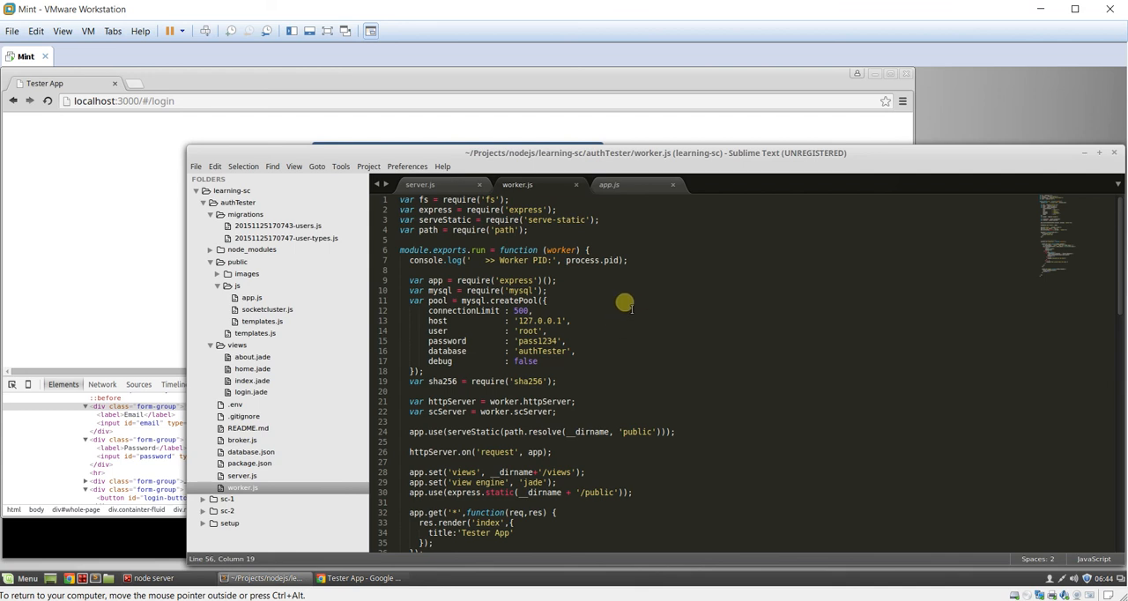